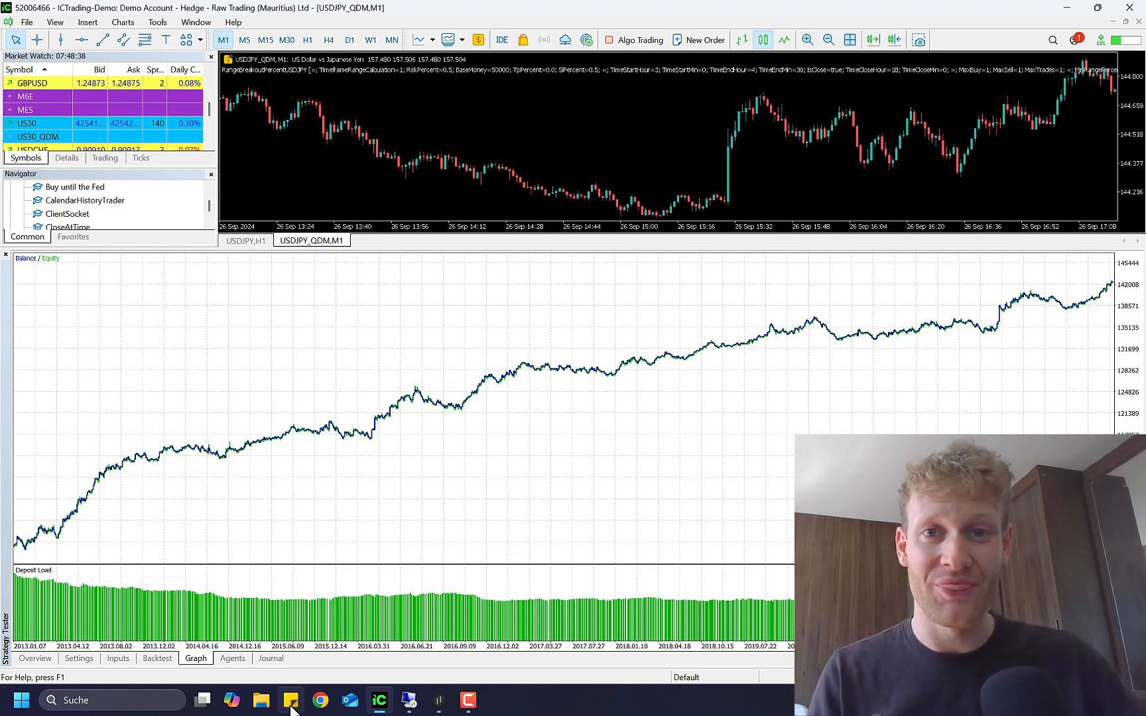
mouse_move(643, 528)
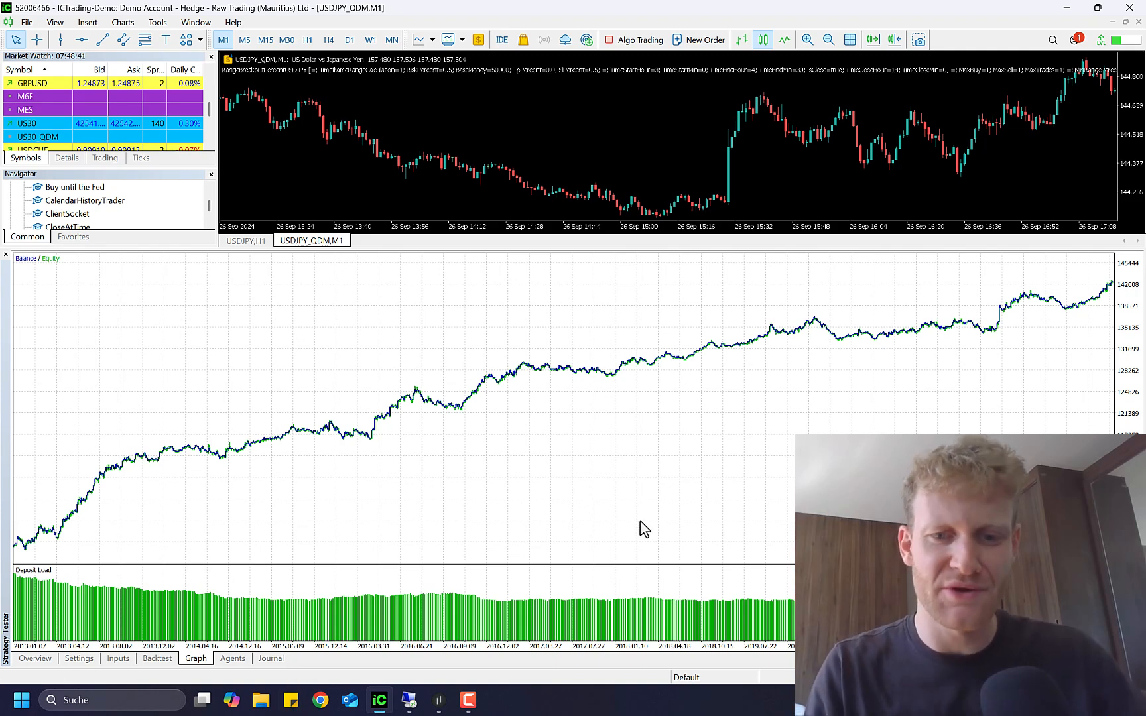
mouse_move(317, 485)
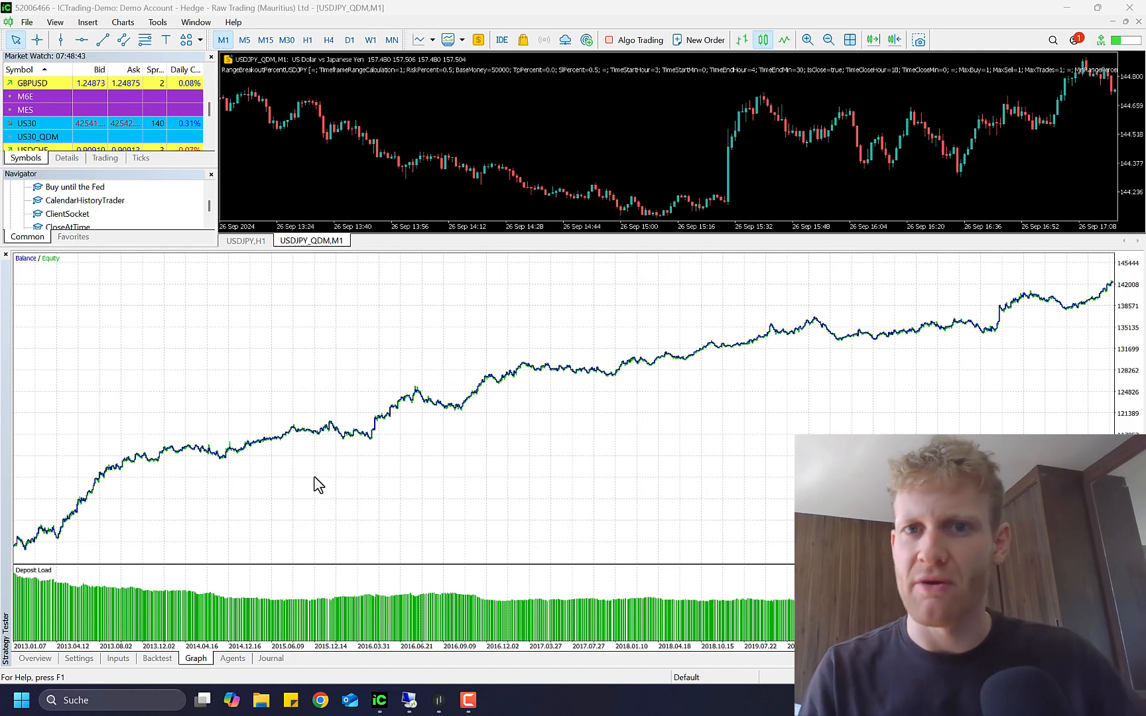
mouse_move(461, 460)
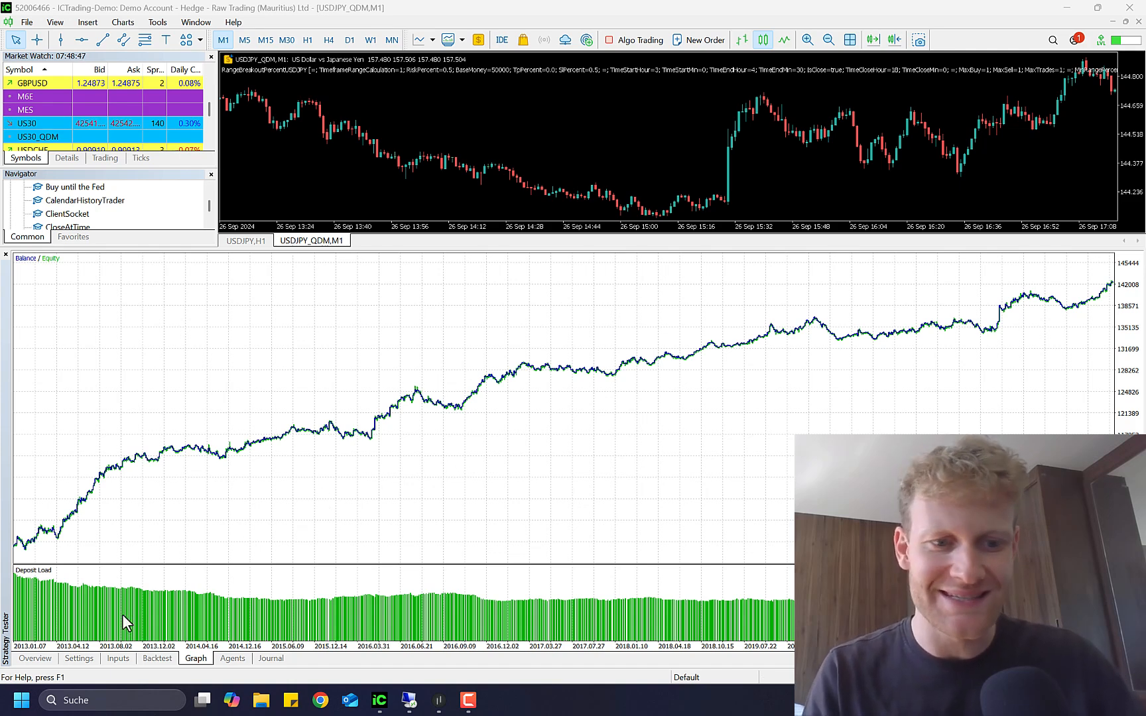
Review the old 2013–2023 backtest's settings, result statistics and balance curve
click(78, 658)
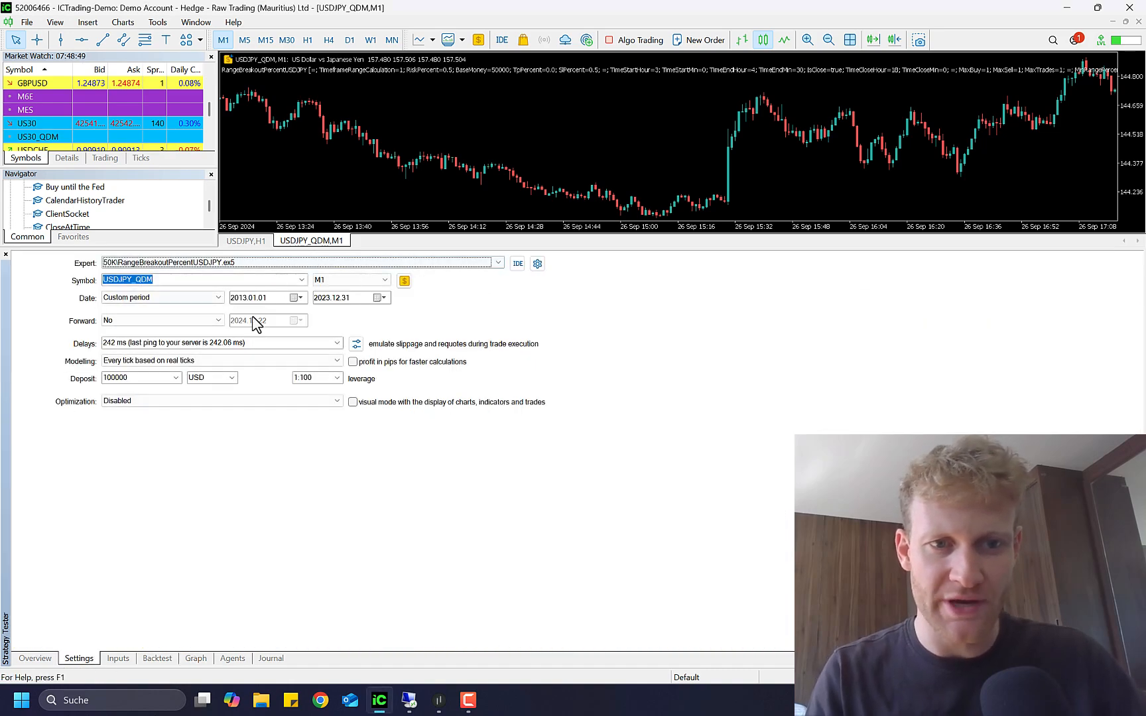
click(157, 659)
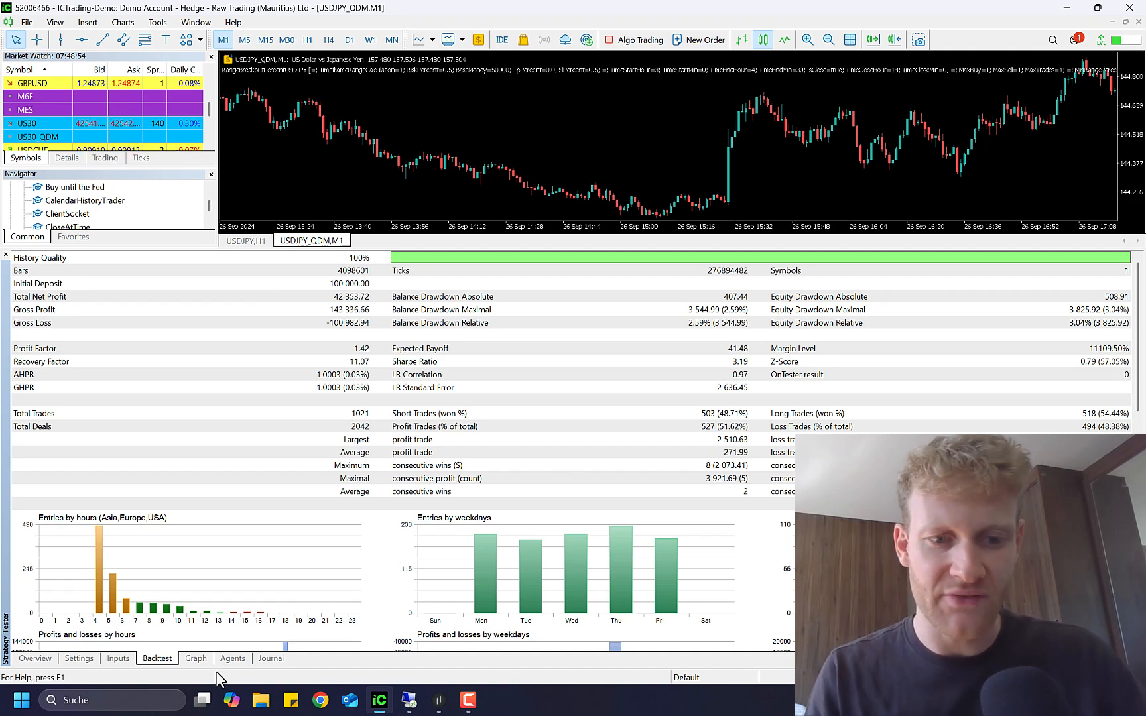
click(195, 659)
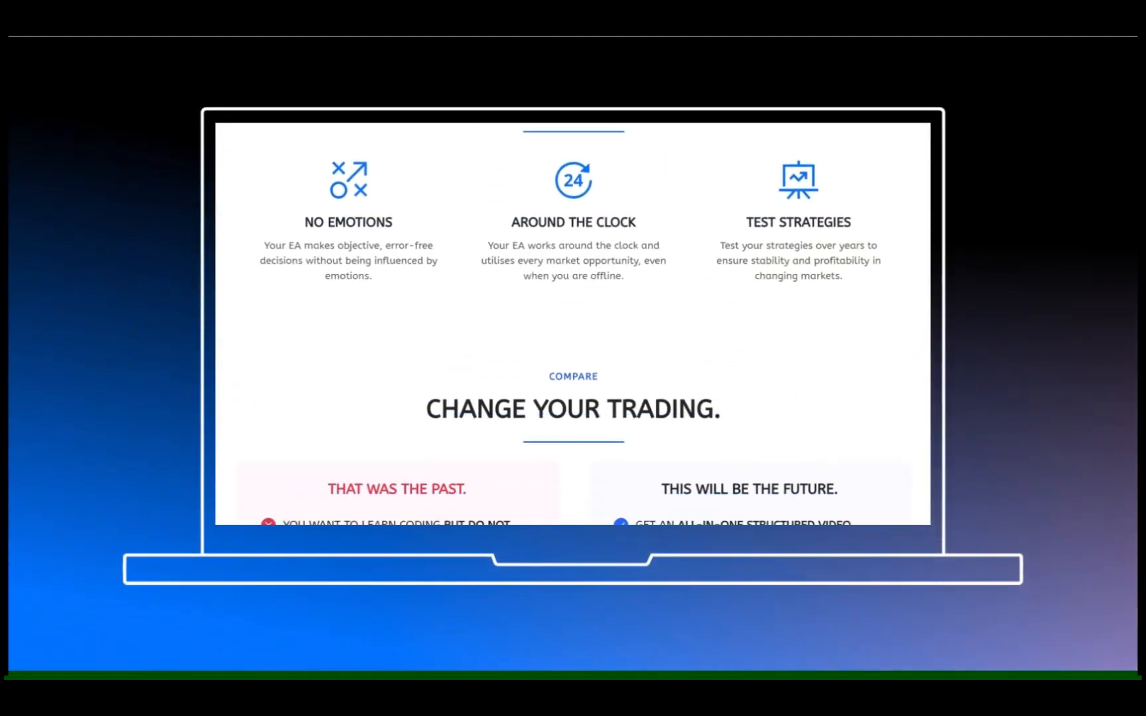
scroll(down, 3)
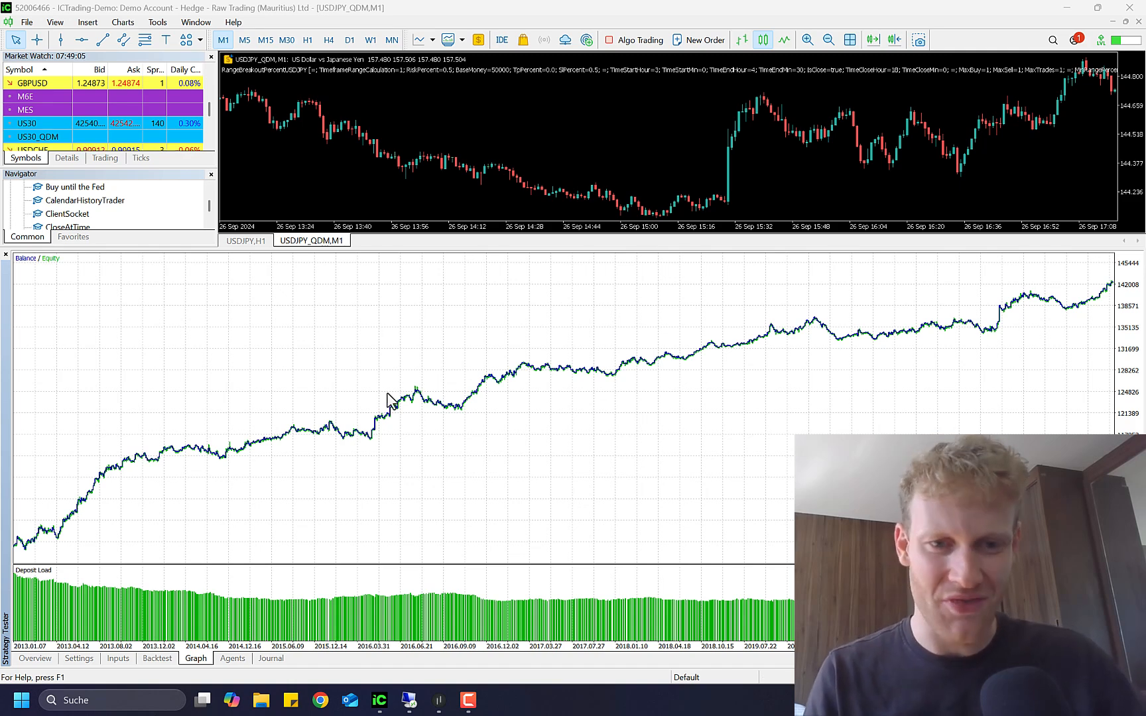
mouse_move(400, 424)
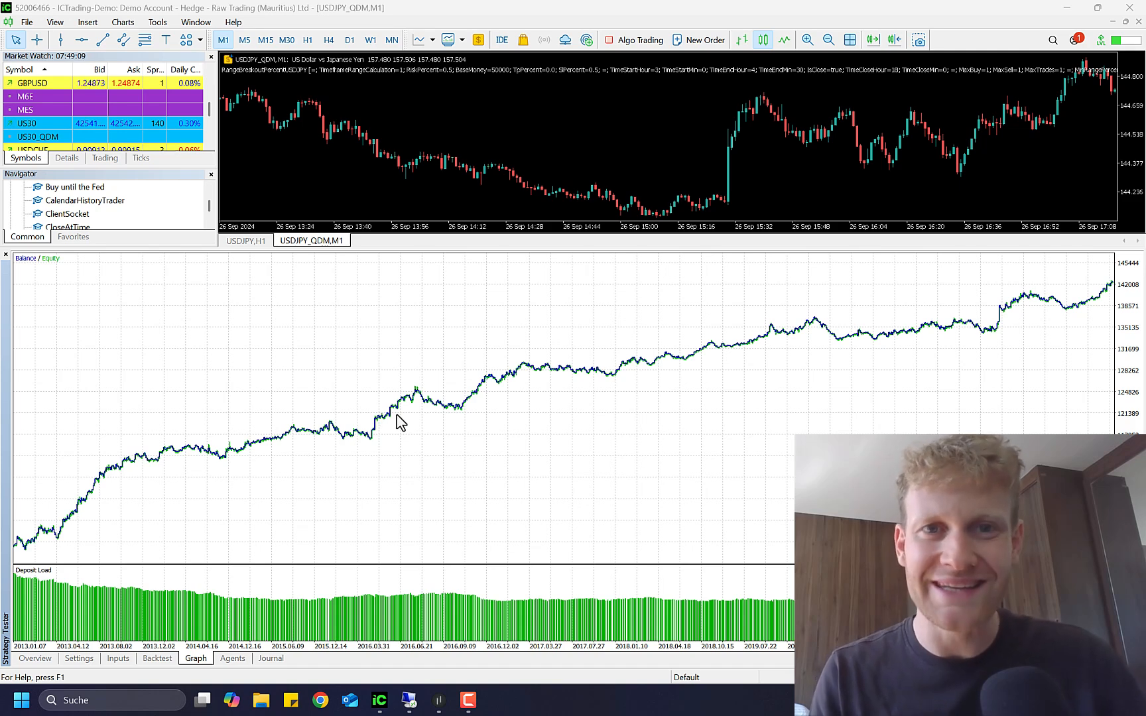
mouse_move(445, 667)
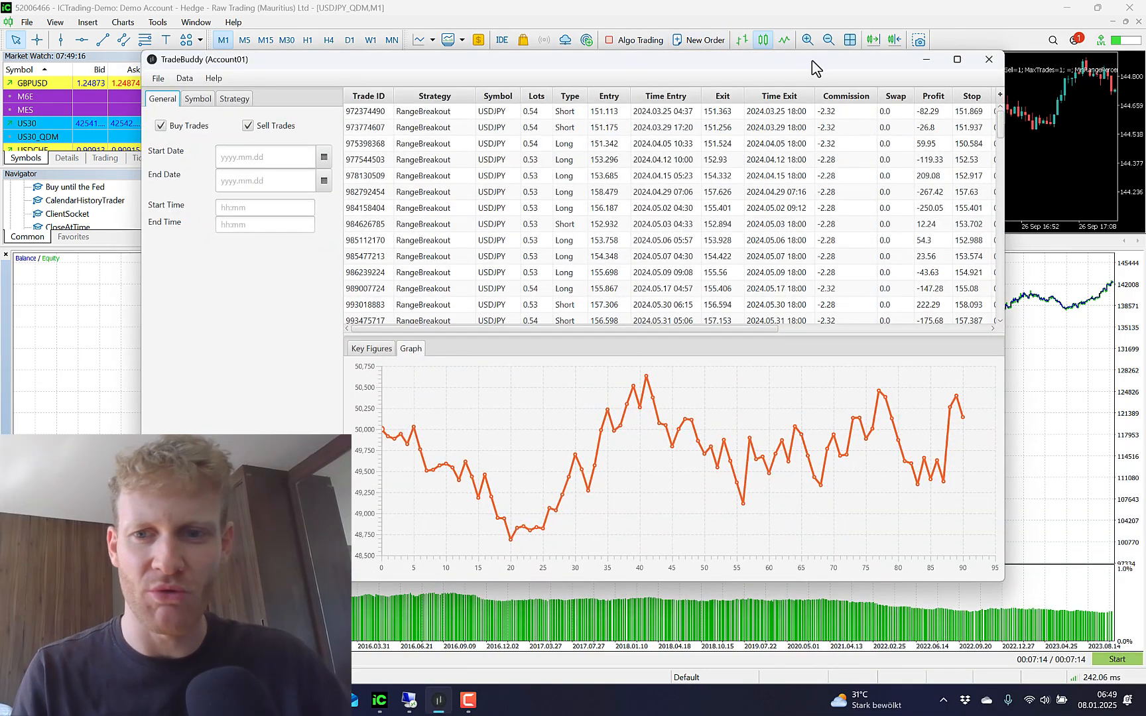
mouse_move(838, 83)
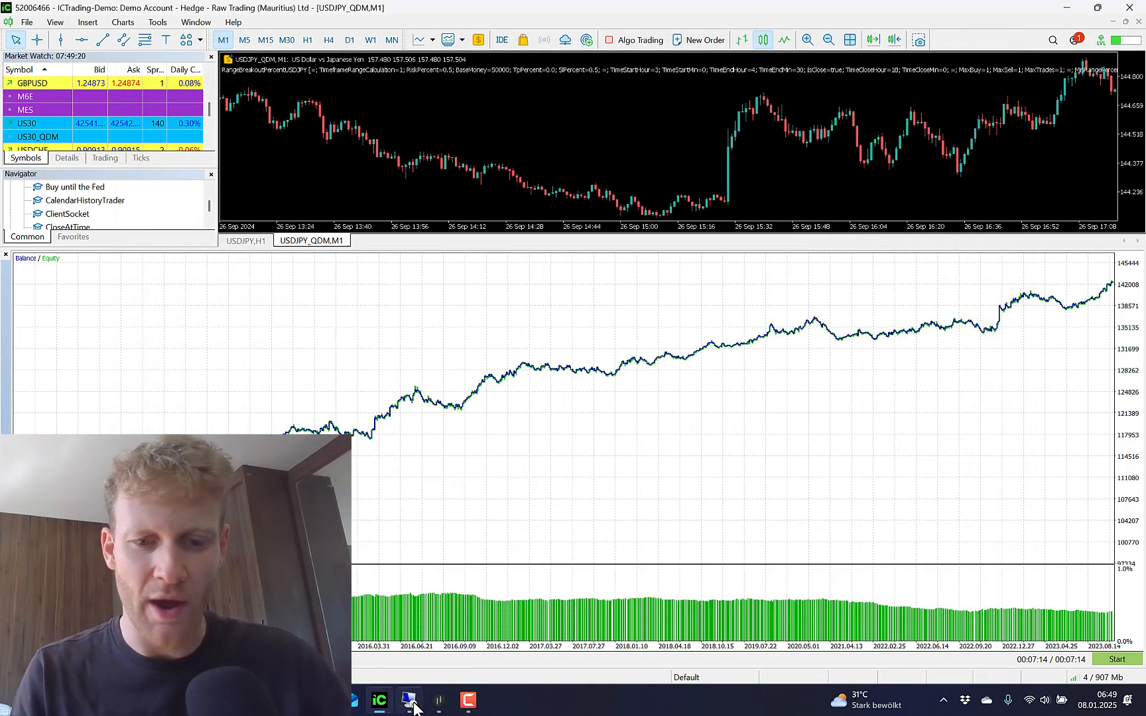
In the live terminal, review closed trade history, starting with the 2024.03.25 USDJPY trade
click(413, 703)
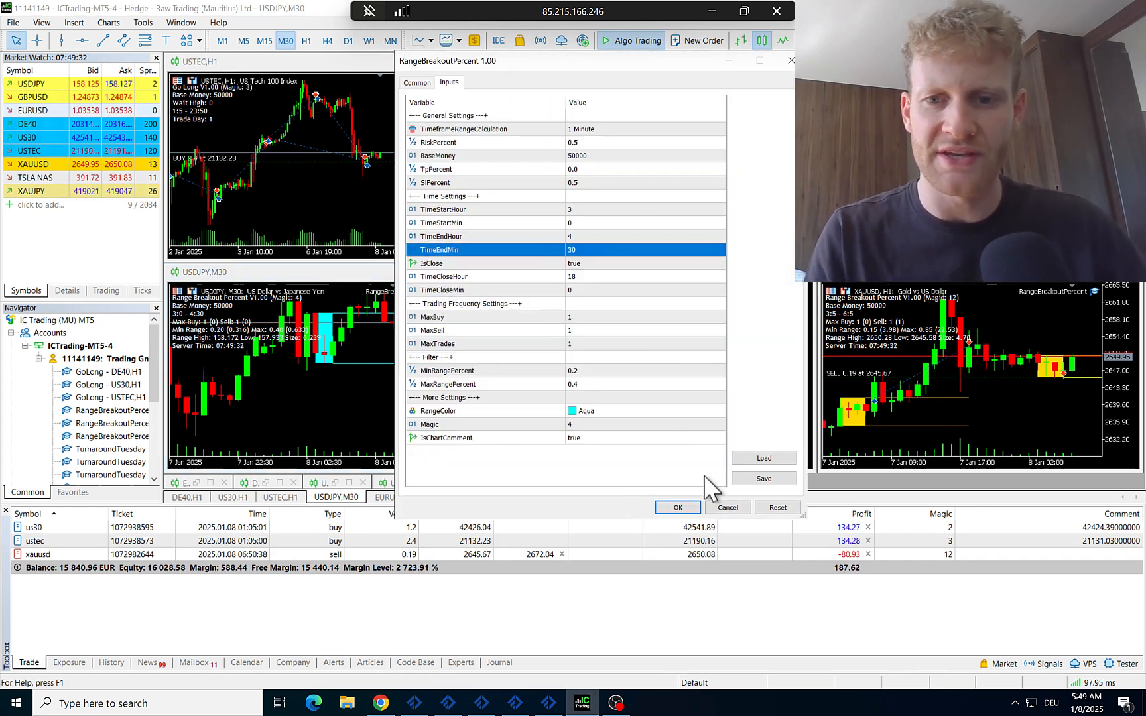
click(676, 507)
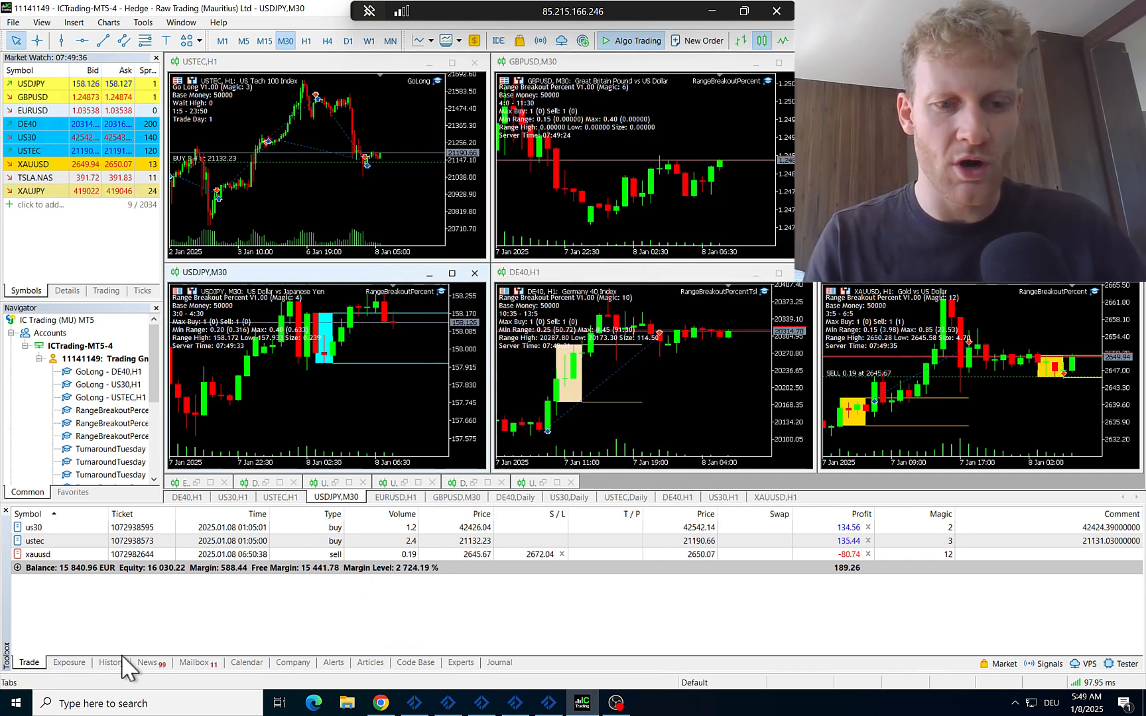
click(109, 663)
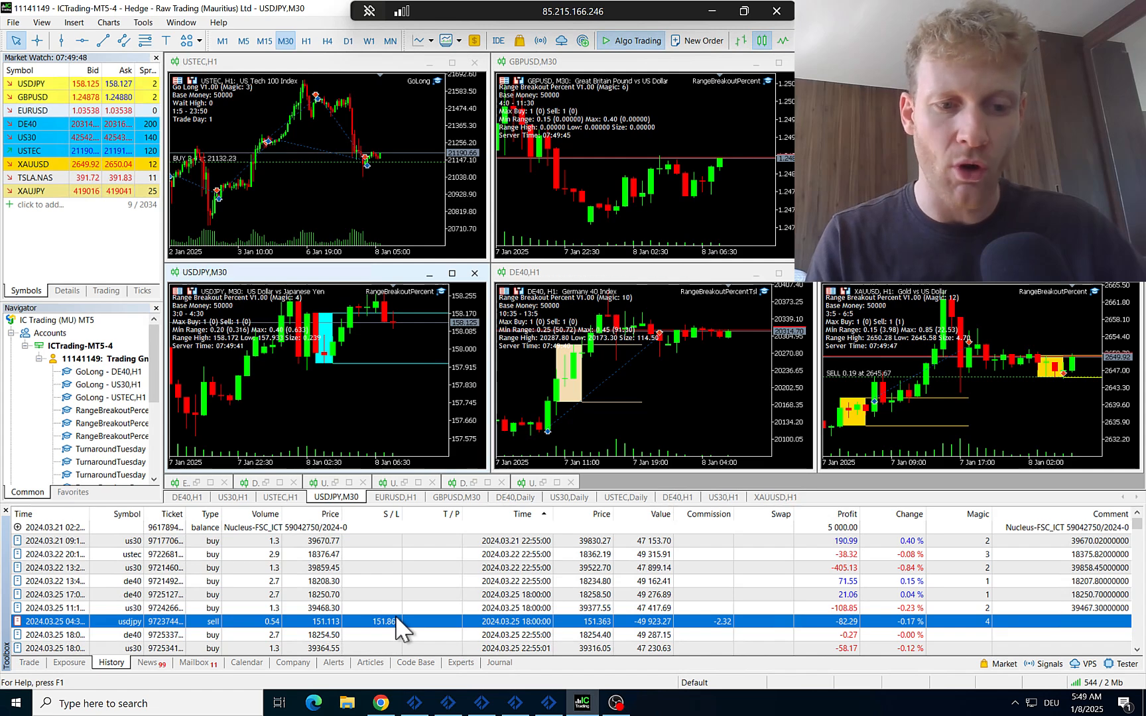
click(28, 661)
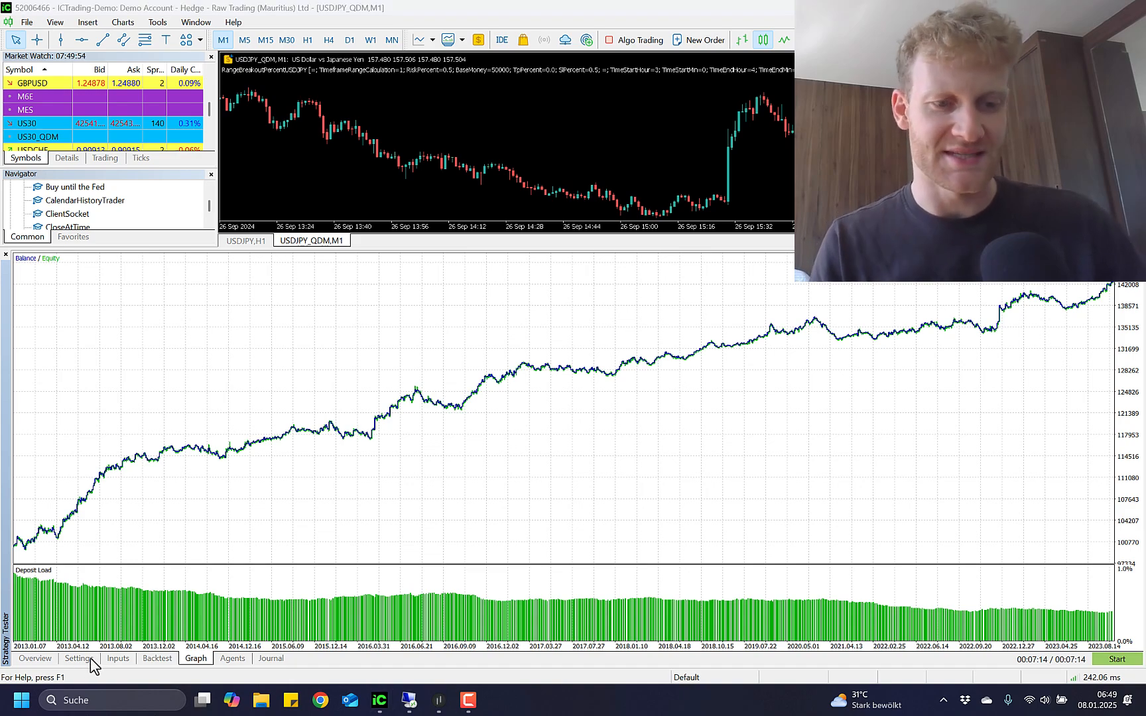
Return to the tester's test period settings and select the end date year
click(77, 658)
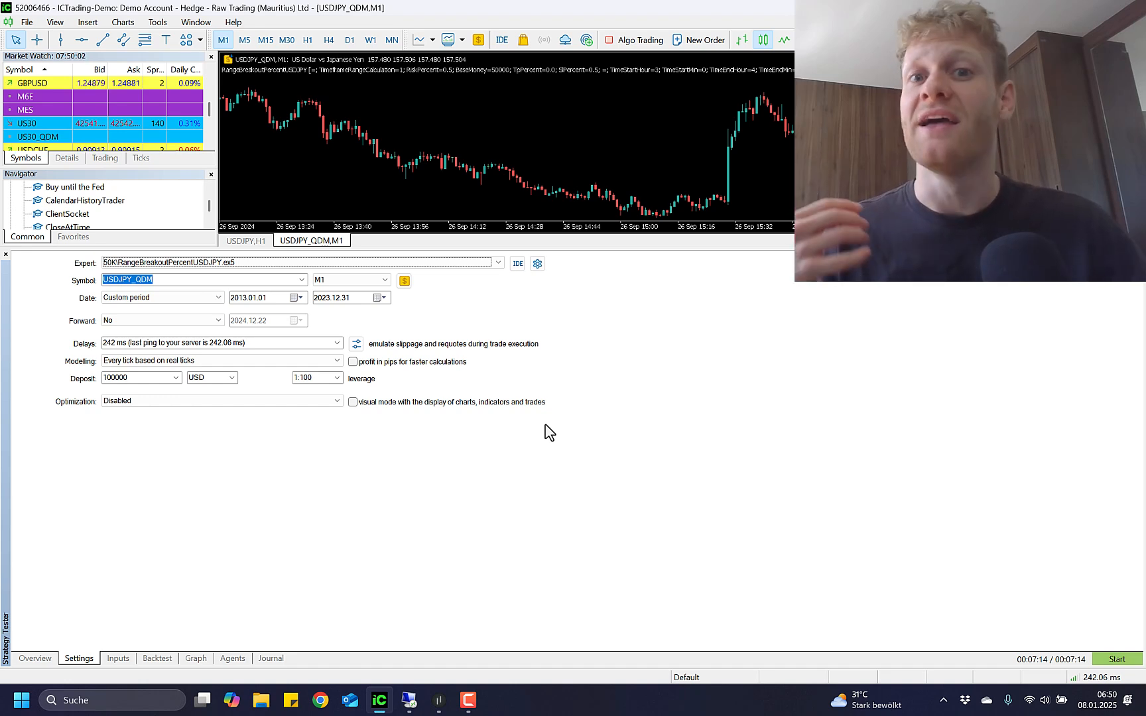
mouse_move(585, 407)
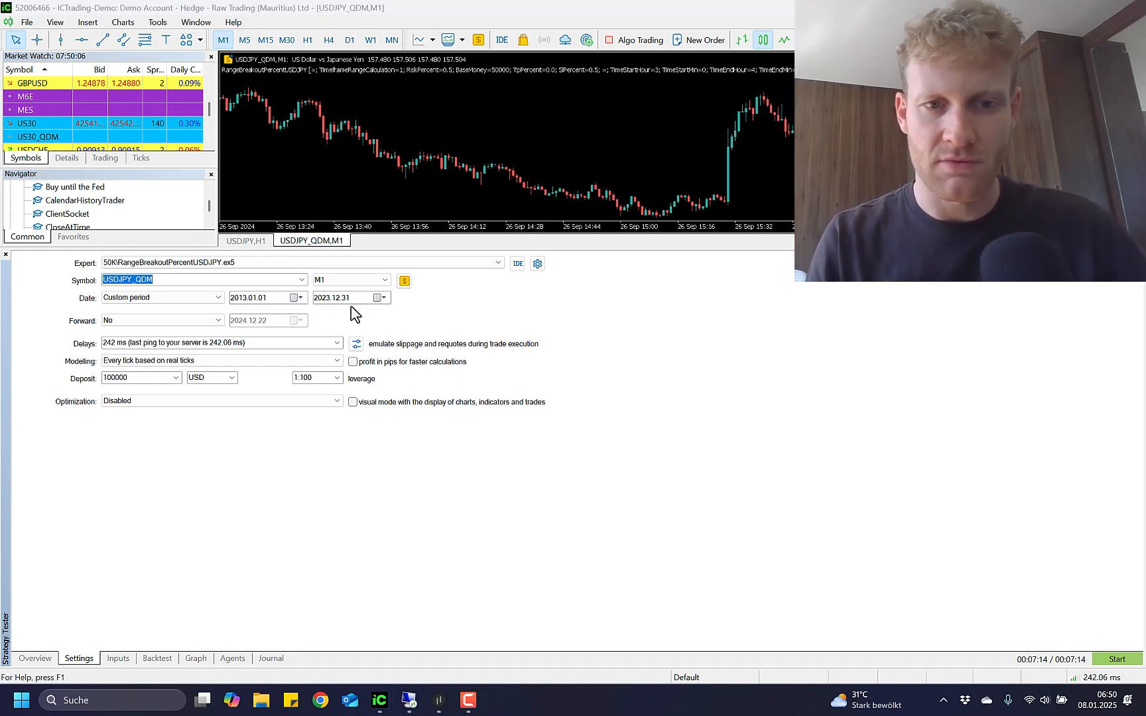
click(321, 297)
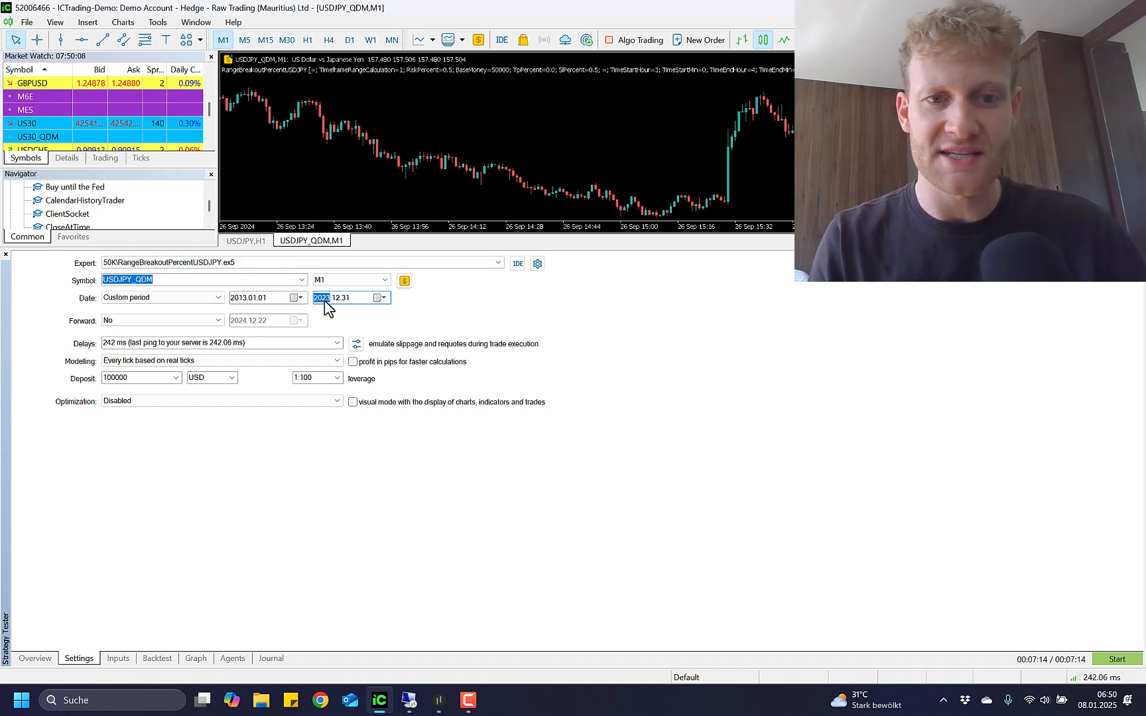
mouse_move(342, 315)
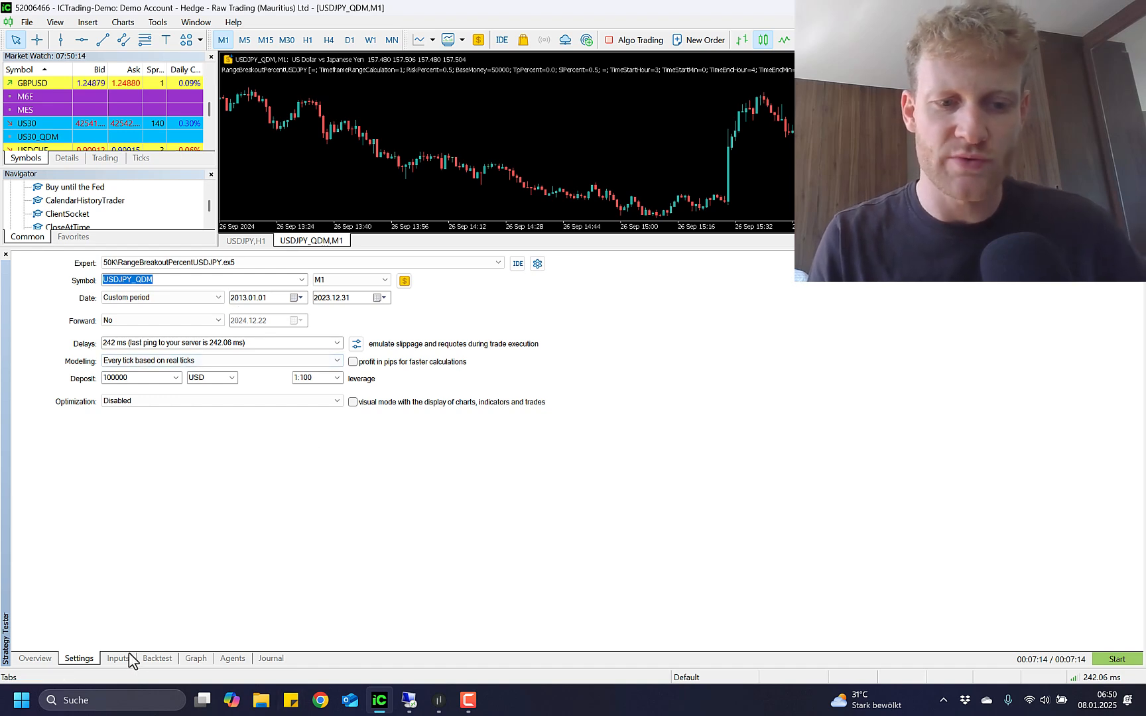
click(242, 298)
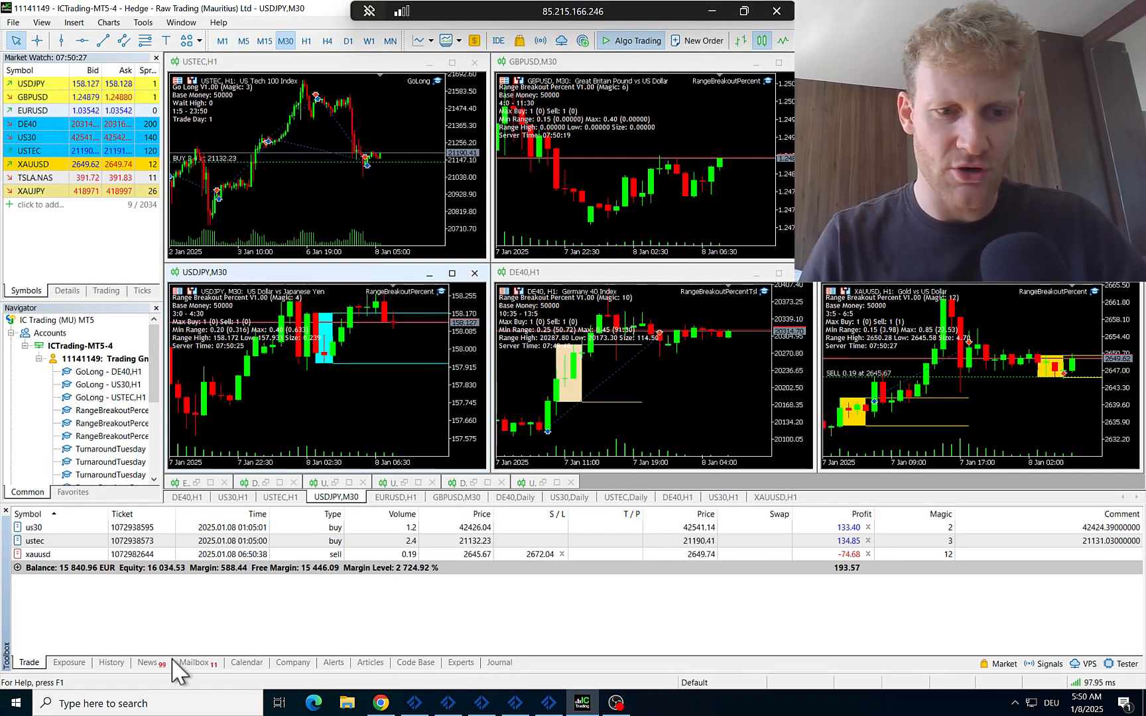
Change the test period to start 2024.03.25 and end 2024.12.31
click(112, 662)
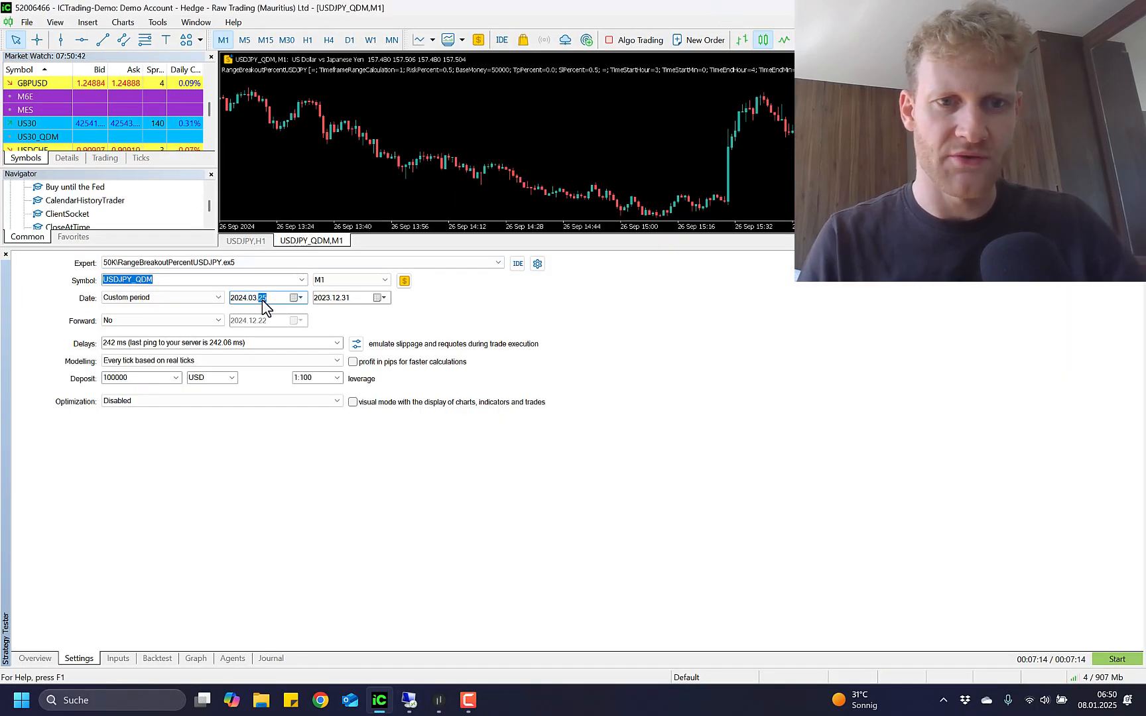
click(378, 297)
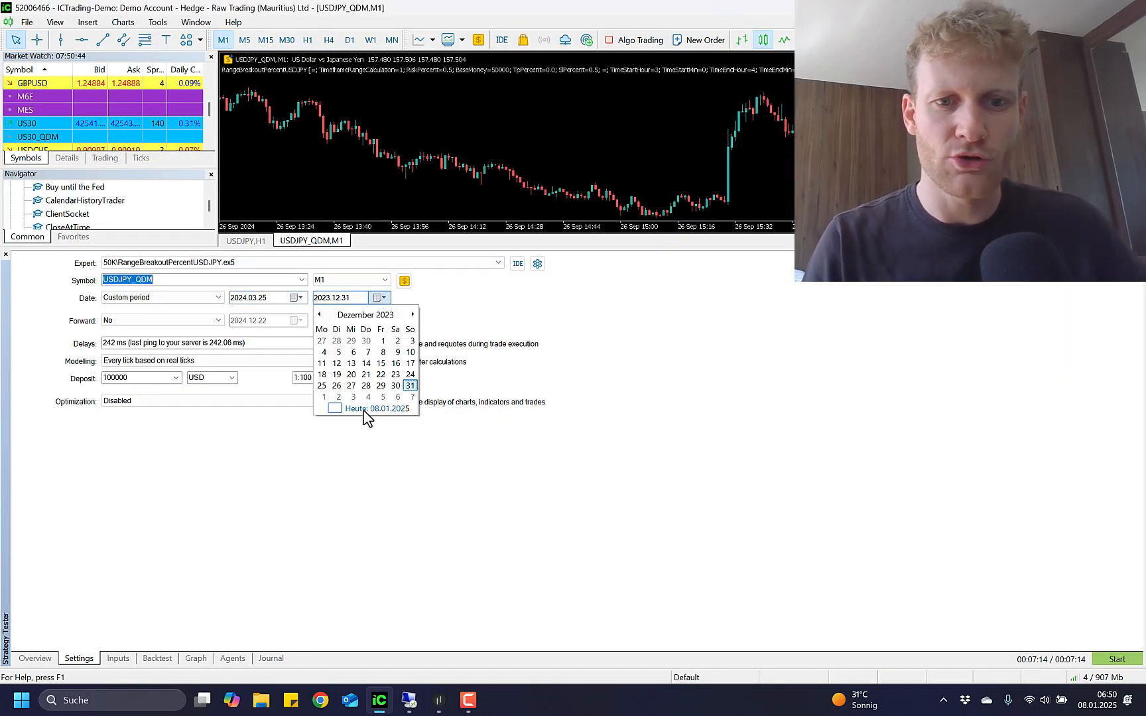
click(374, 407)
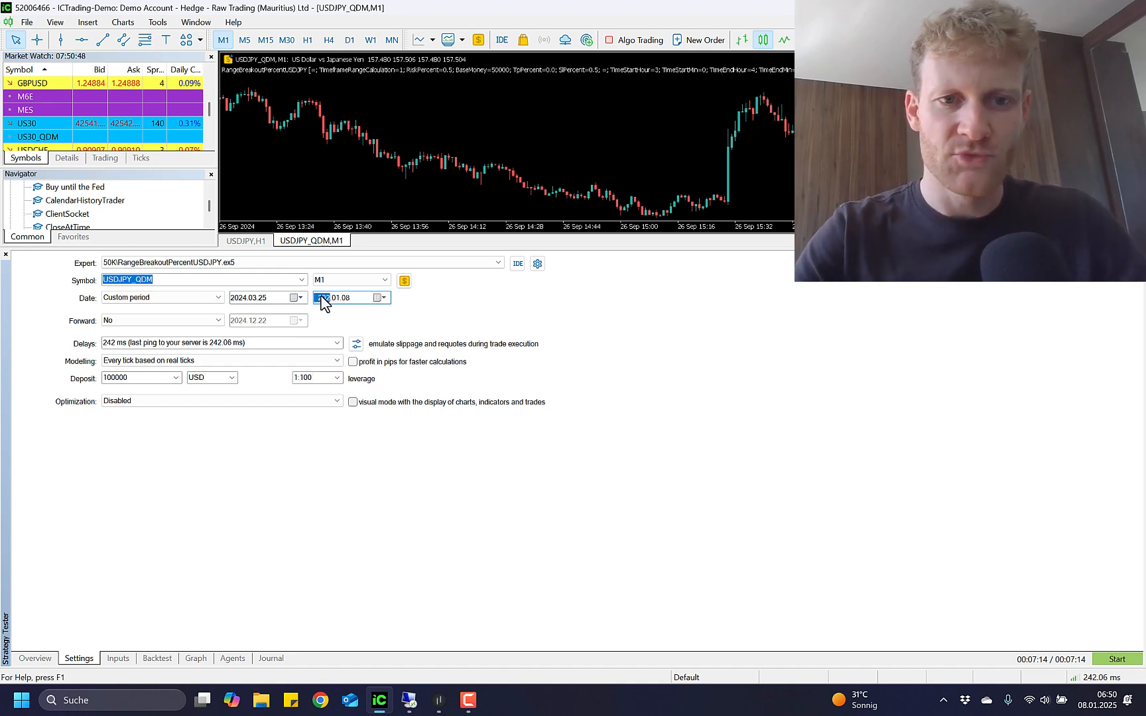
click(321, 298)
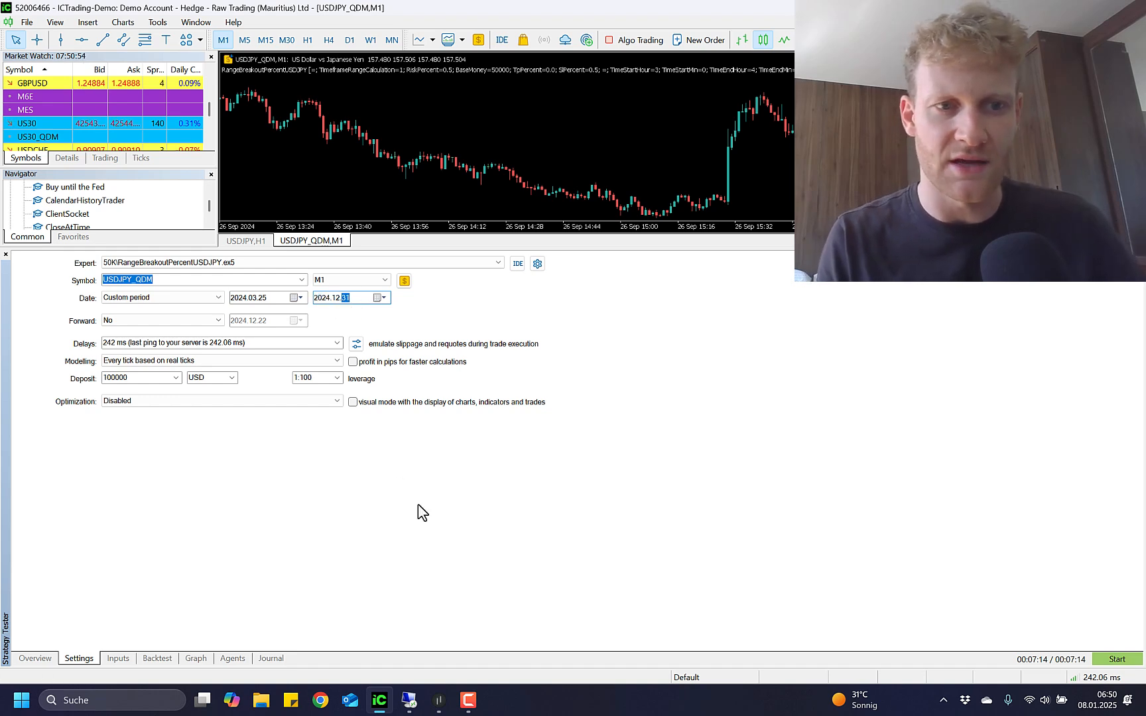
click(196, 659)
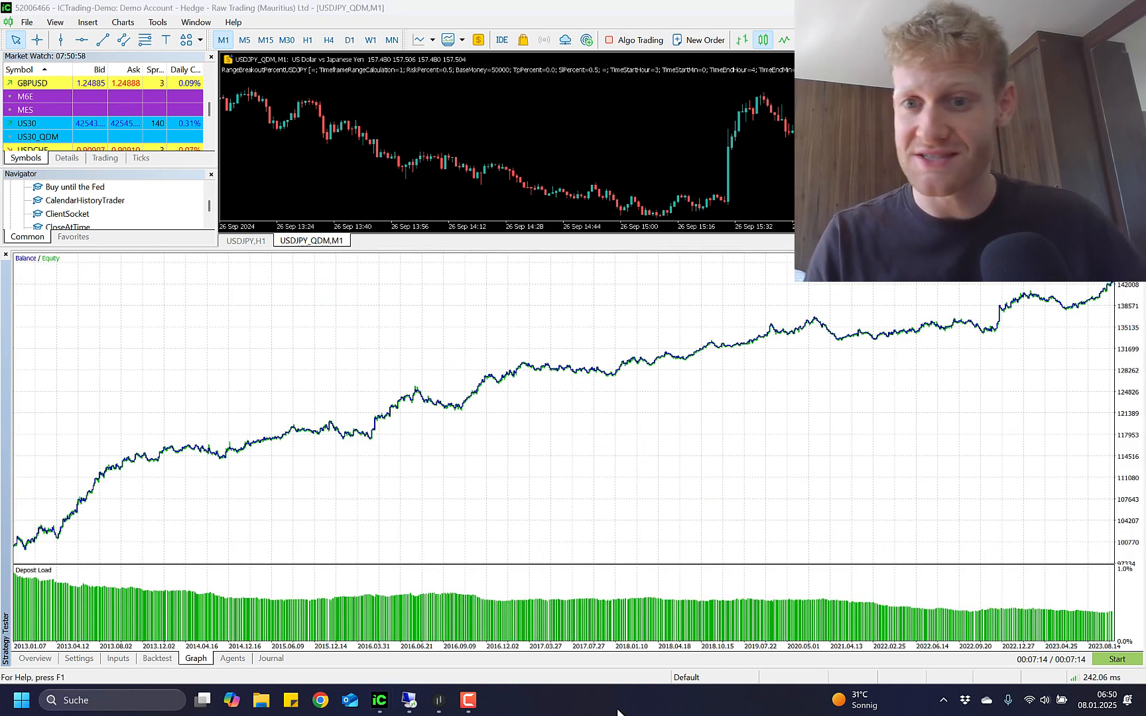
mouse_move(107, 517)
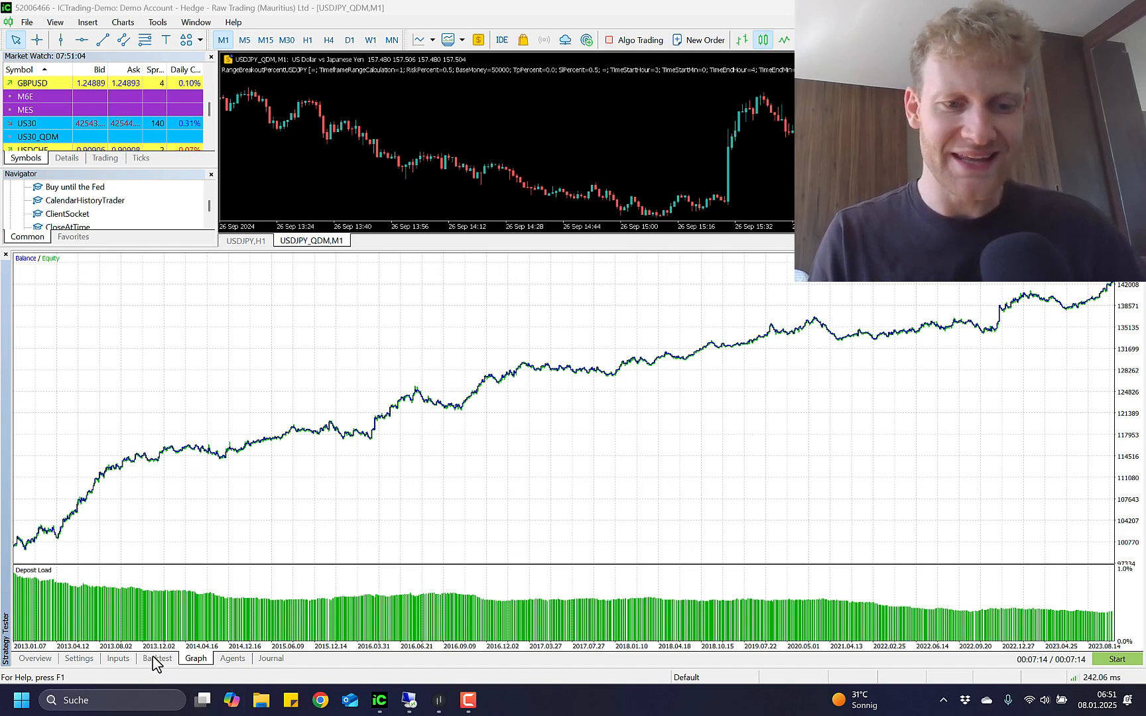
Check the old report and EA inputs, then confirm the 2024.03.25–2024.12.31 range
click(156, 659)
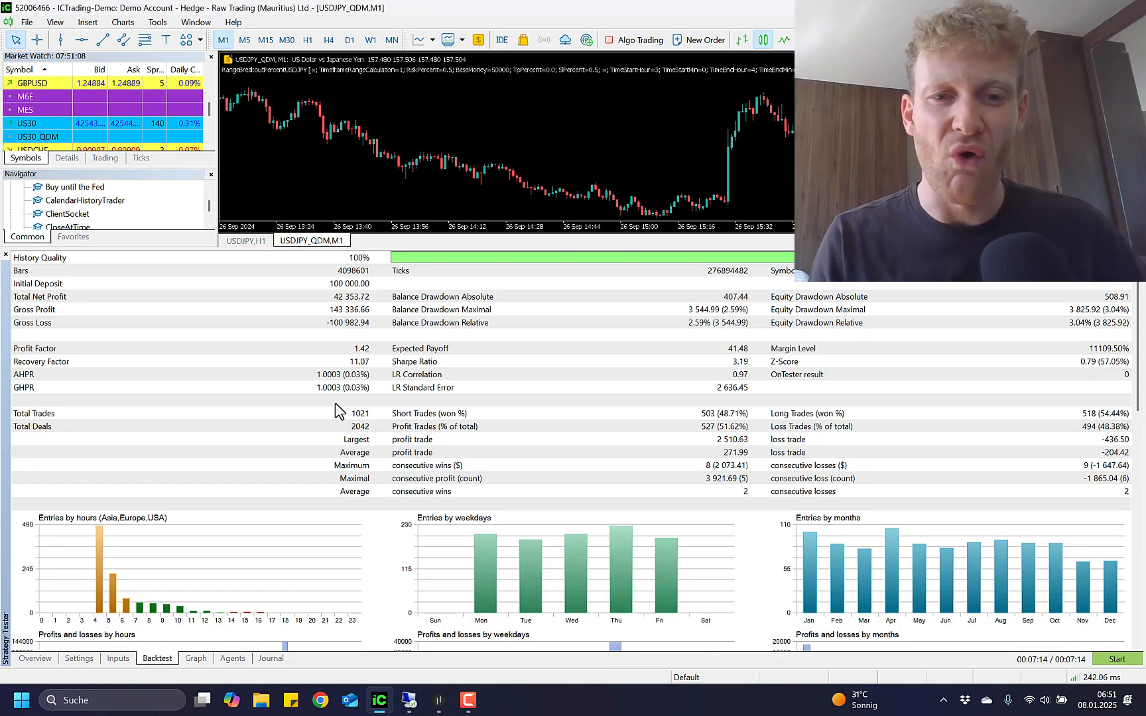
click(117, 658)
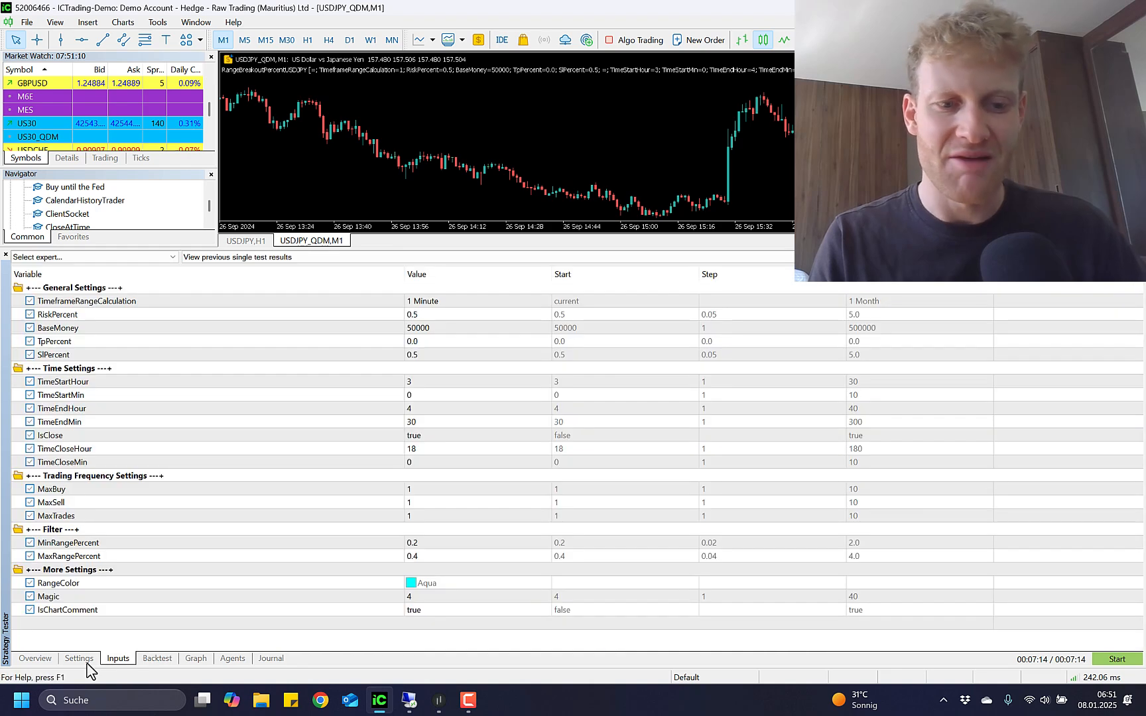
click(79, 658)
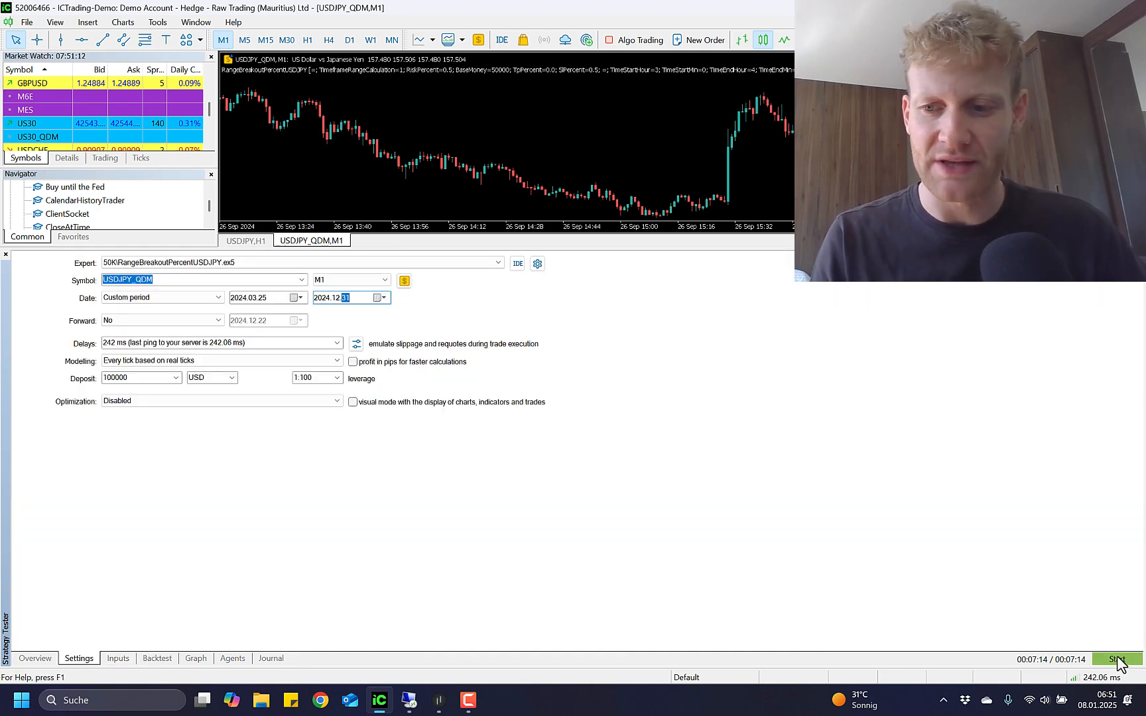
Start the Strategy Tester backtest over March–December 2024
click(1115, 659)
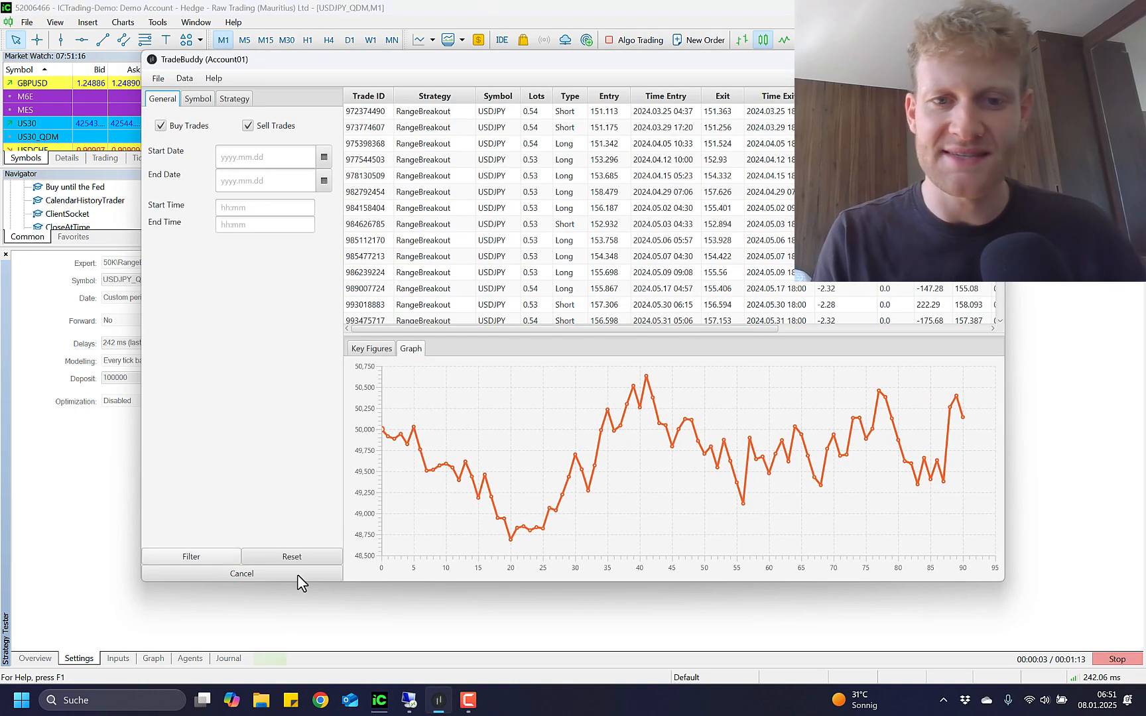
mouse_move(353, 485)
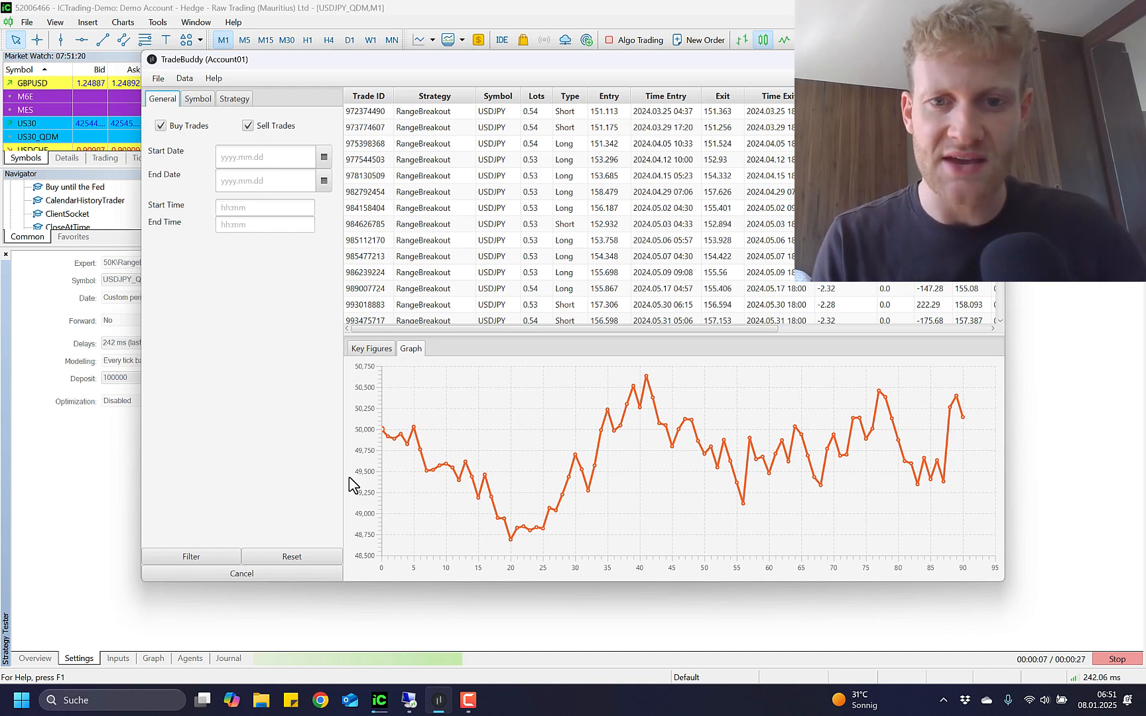
mouse_move(532, 481)
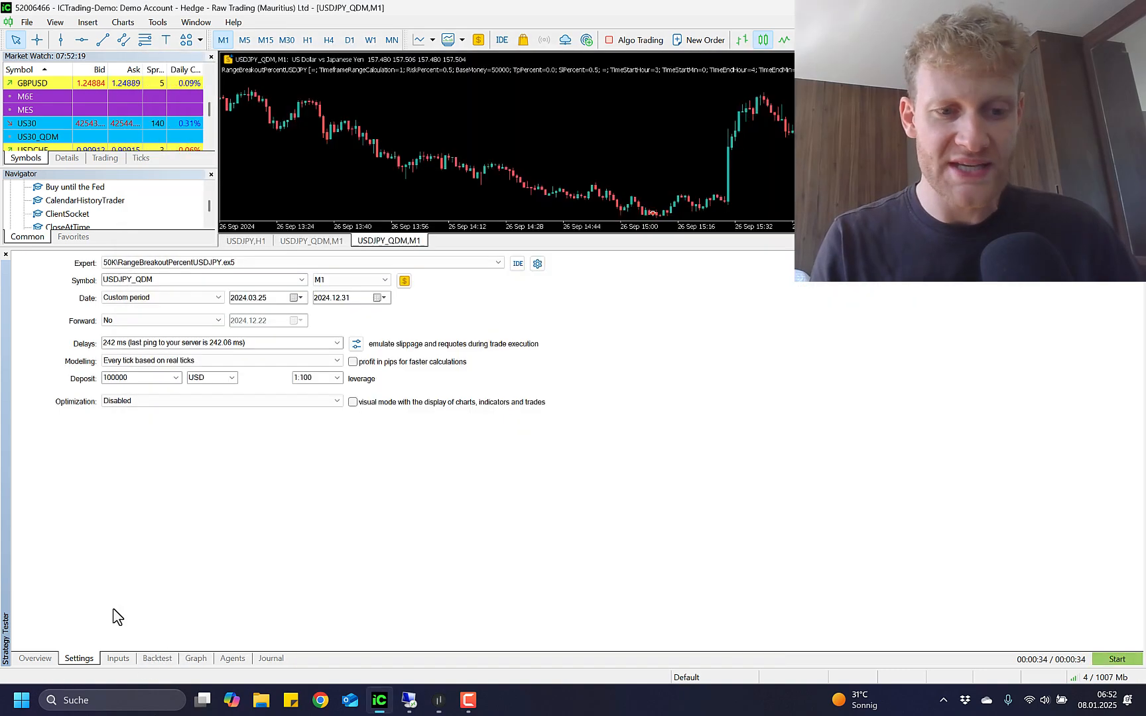
Display the finished 2024 backtest's balance and equity curve, hovering around 100,000
click(195, 658)
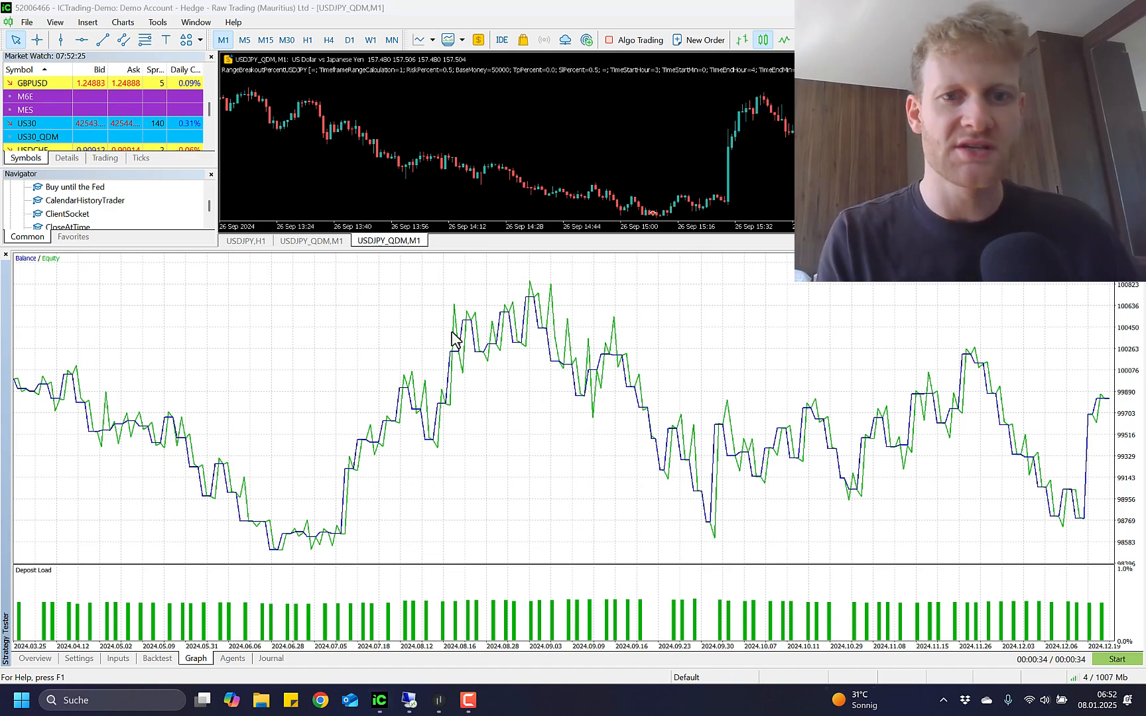
click(436, 701)
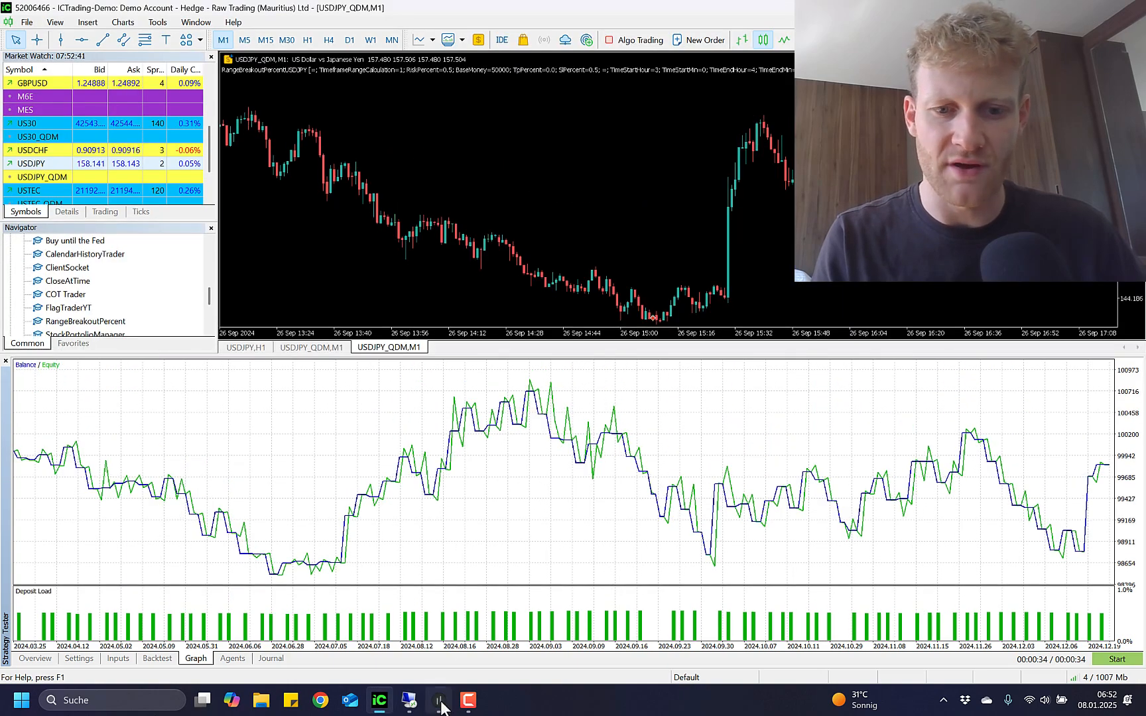
Place TradeBuddy over the tester graph and check its key figures and live equity graph
click(438, 700)
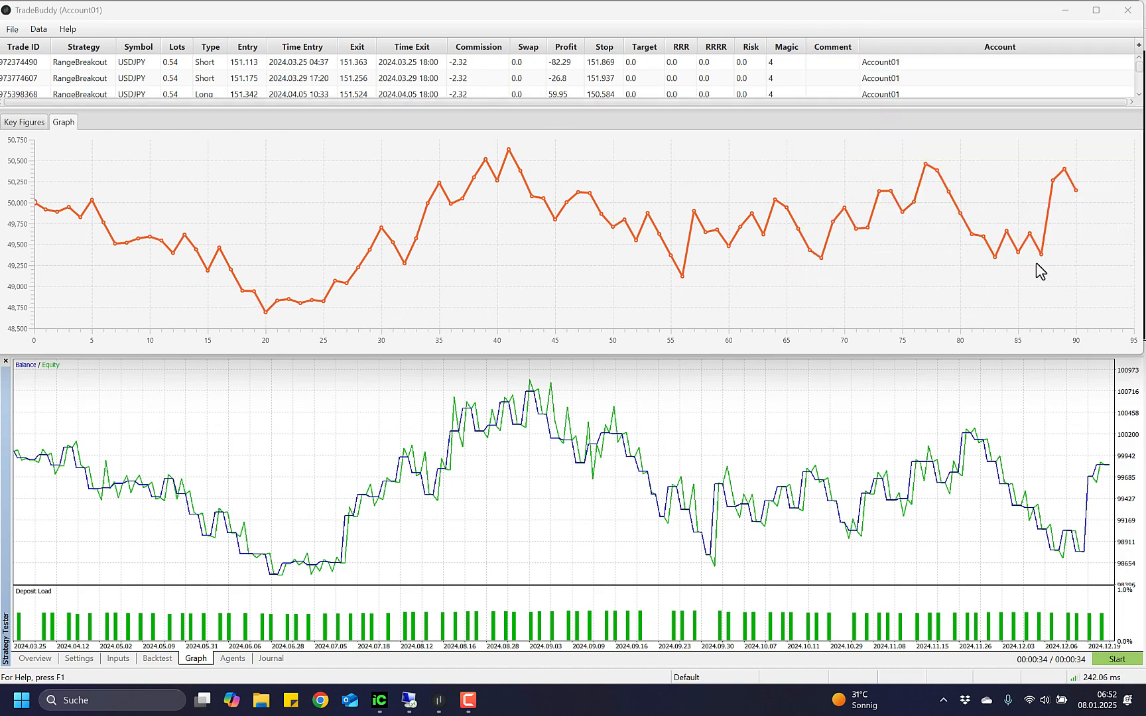
mouse_move(1018, 232)
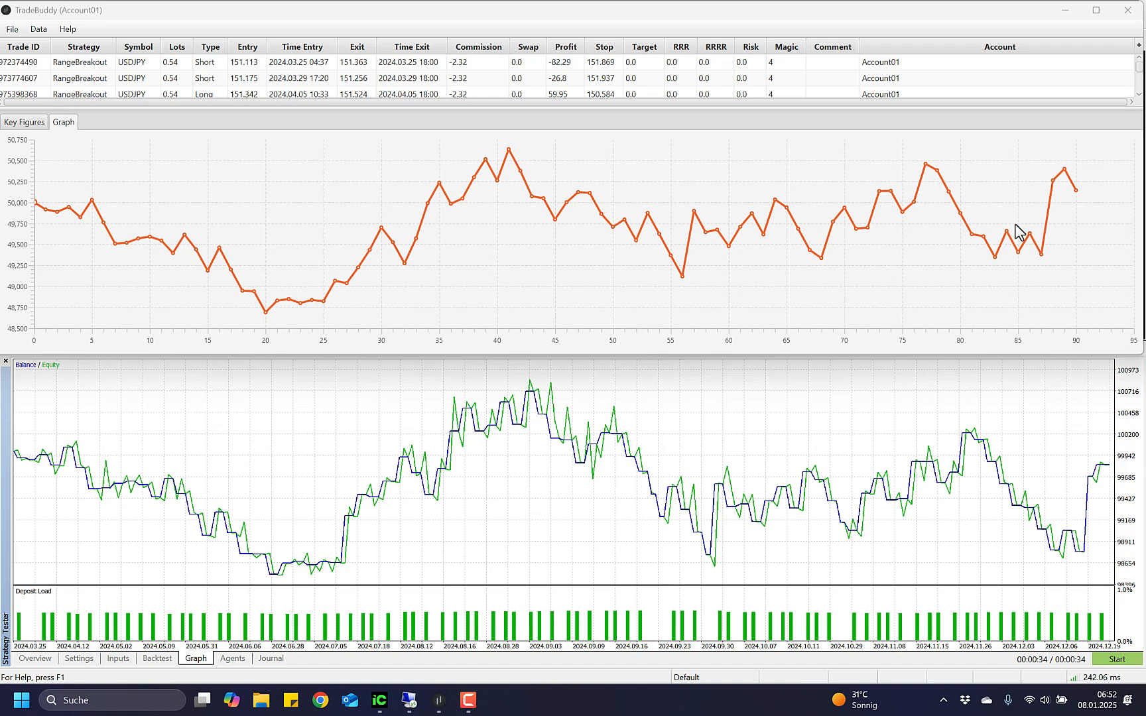
mouse_move(682, 257)
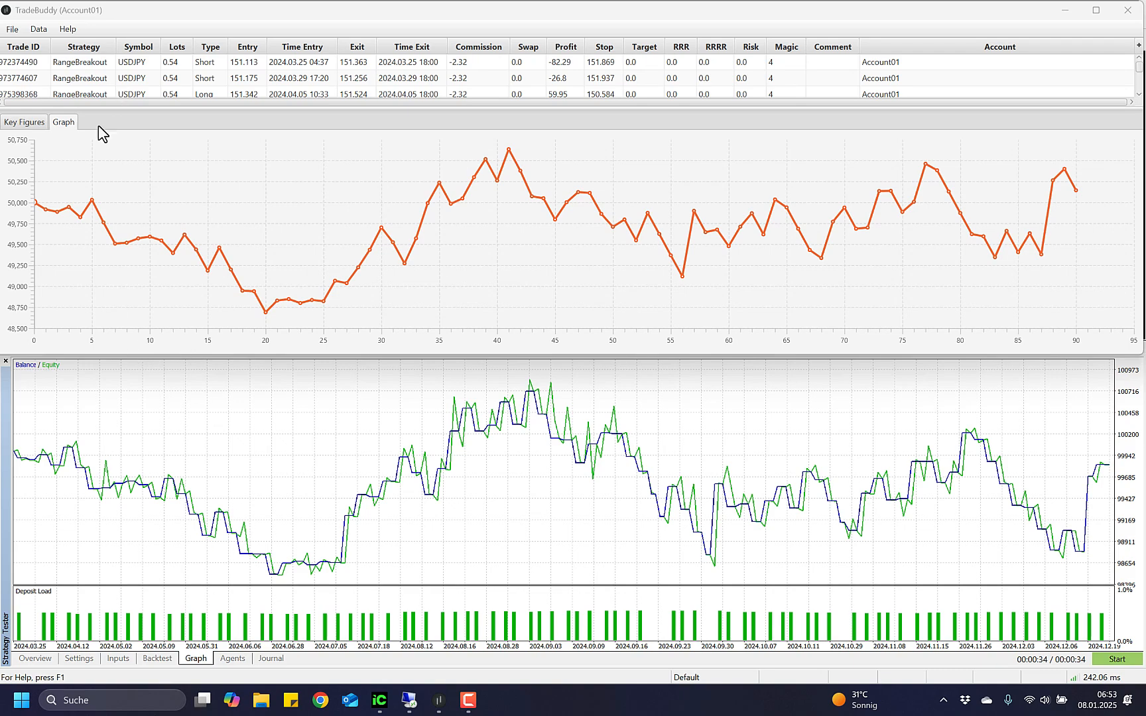
click(23, 122)
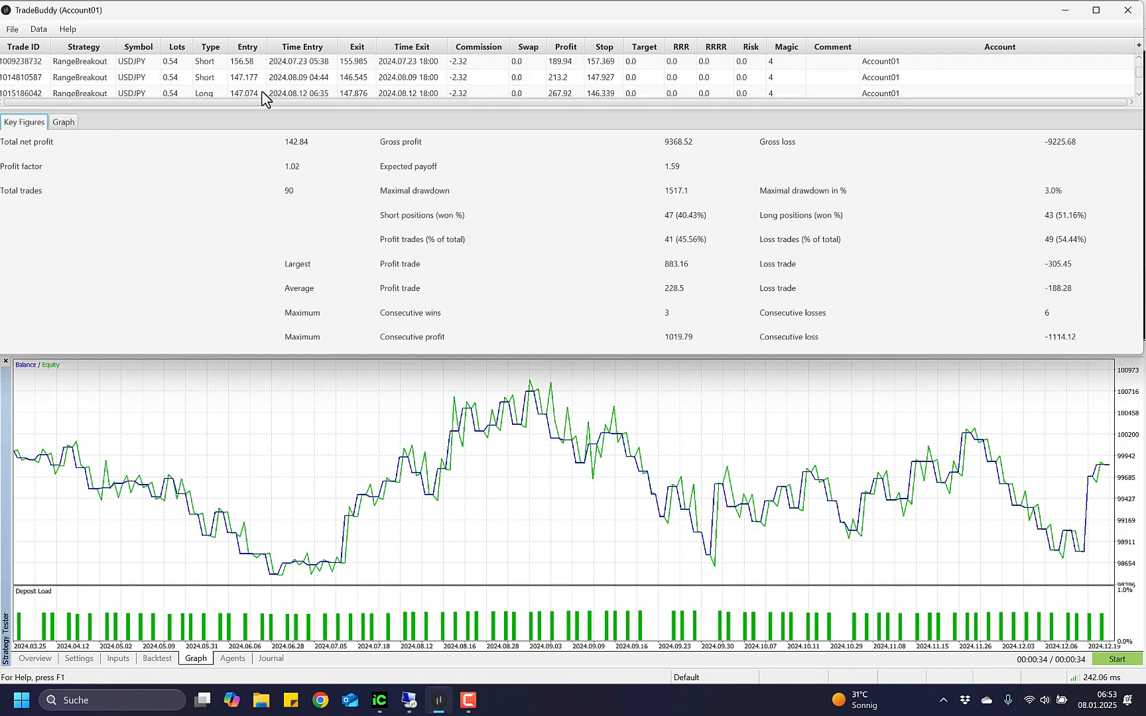
scroll(down, 3)
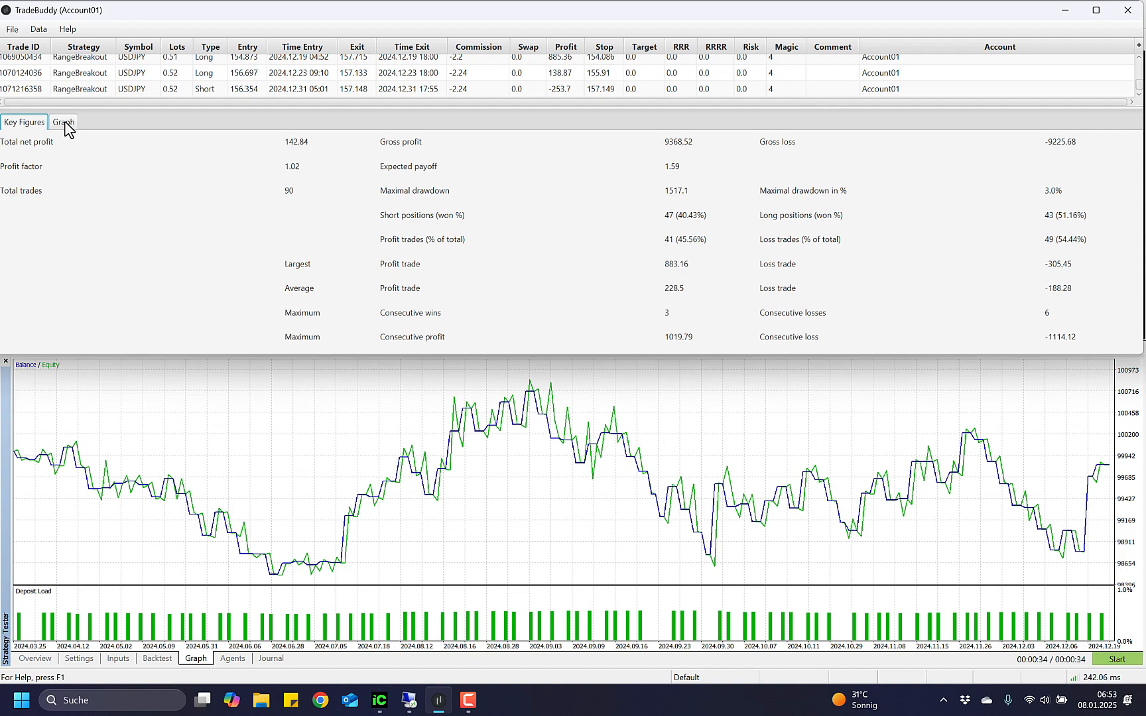
click(63, 121)
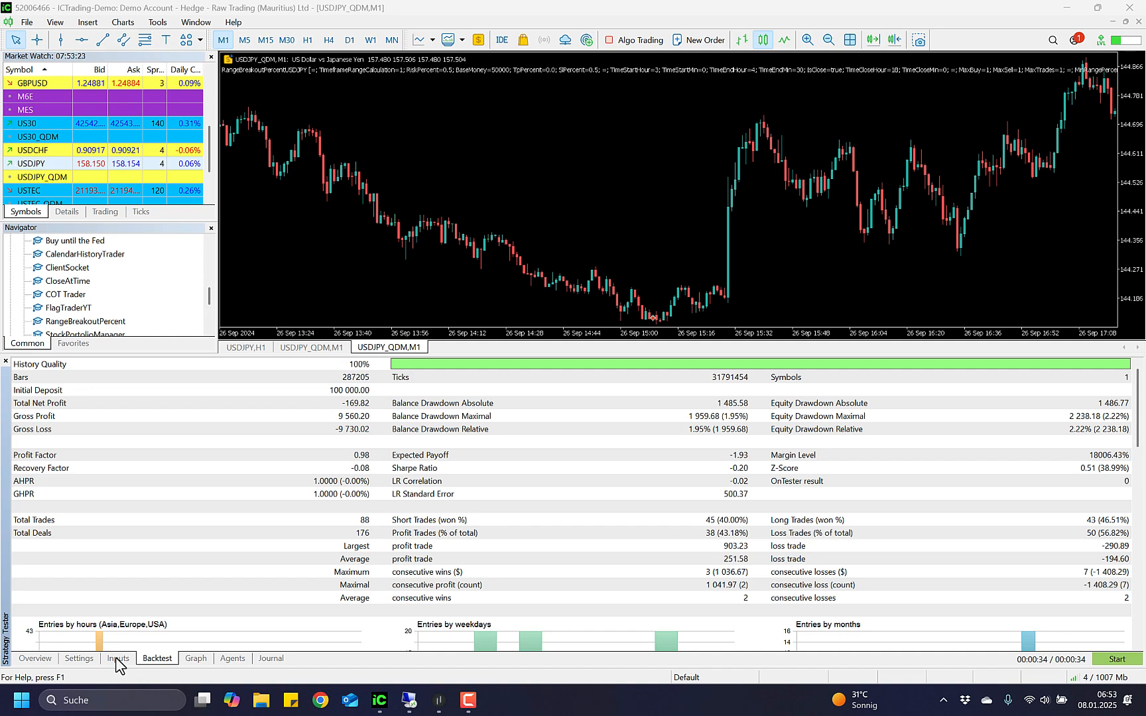
Check the EA inputs and commission settings, cancelling without changes
click(118, 658)
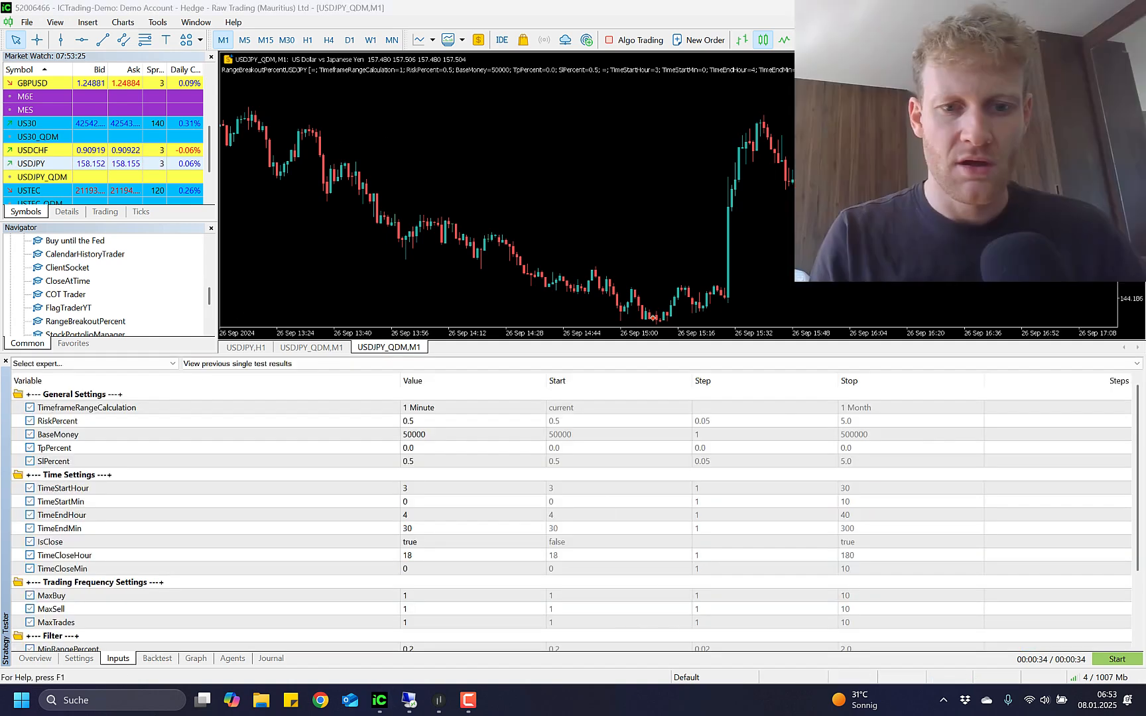
click(78, 659)
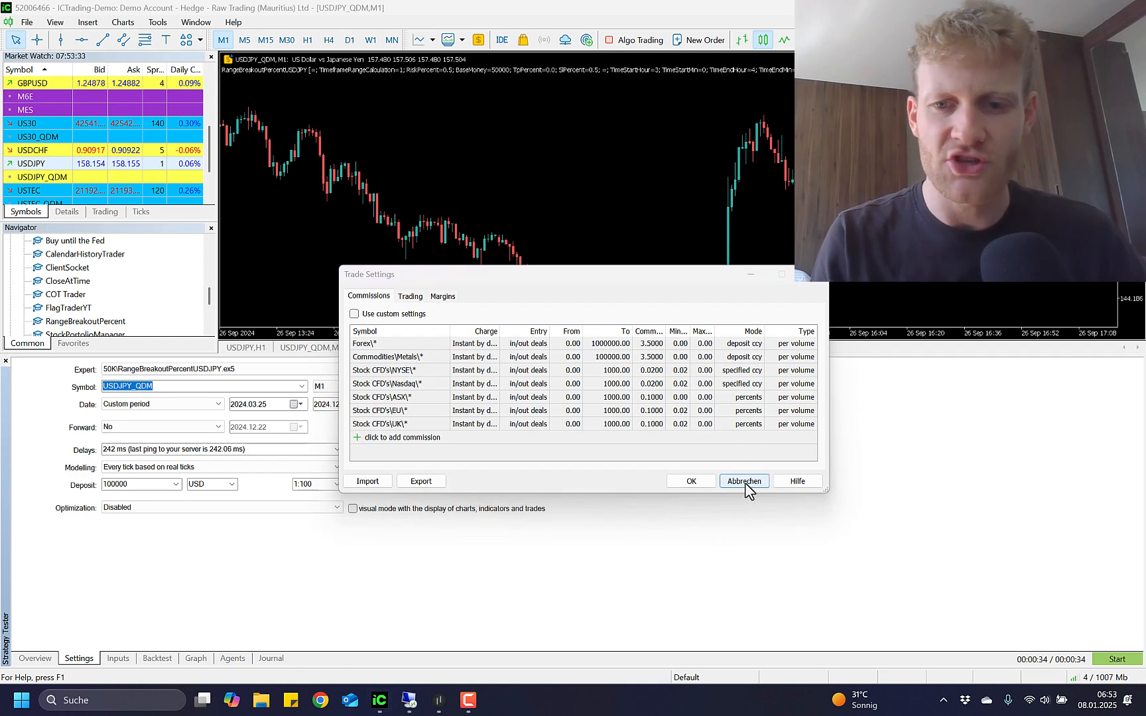
click(744, 481)
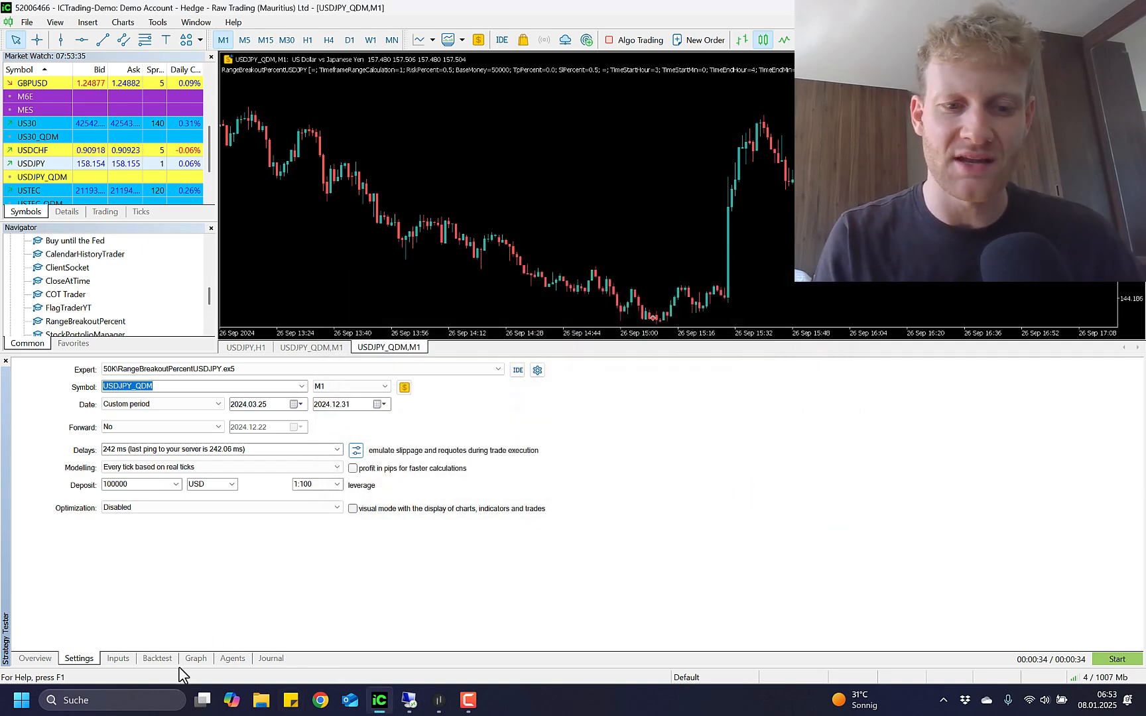
Bring TradeBuddy's live equity graph back above the 2024 backtest curve for comparison
click(195, 659)
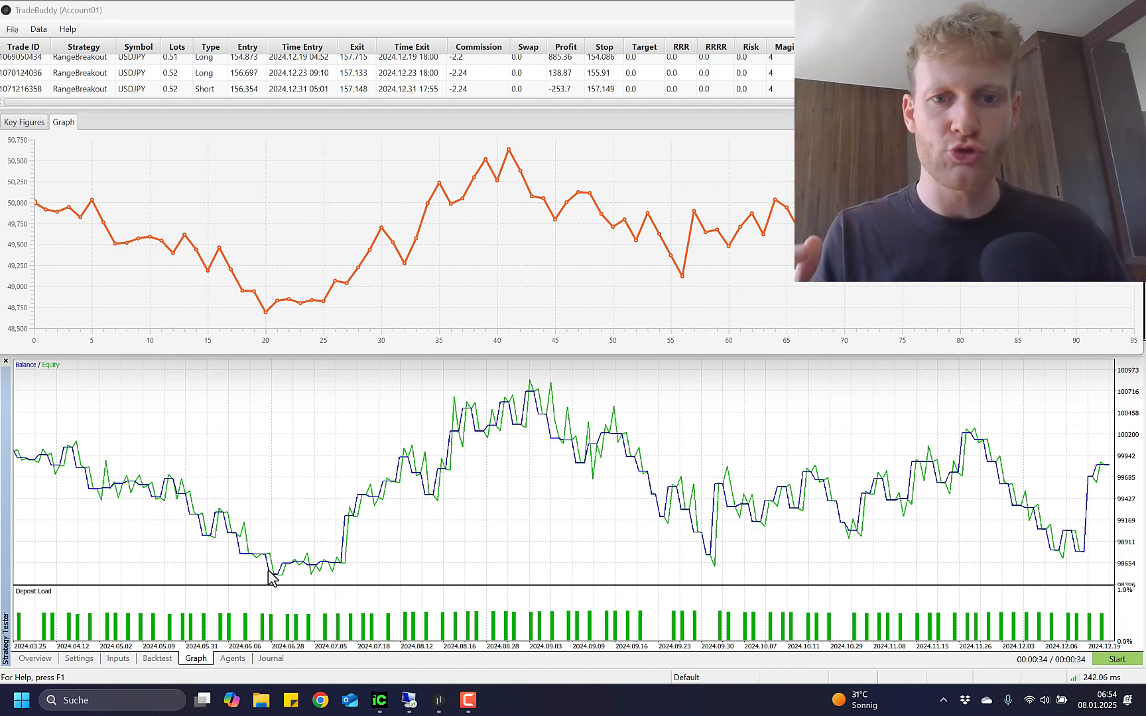
mouse_move(600, 647)
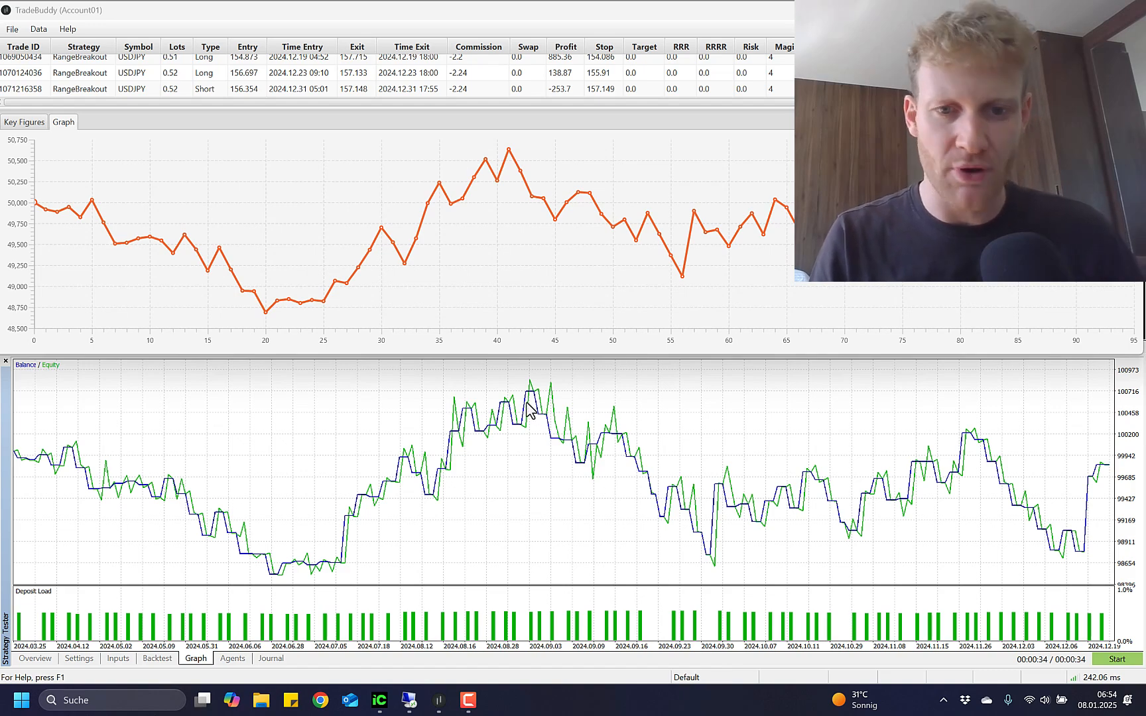
mouse_move(158, 671)
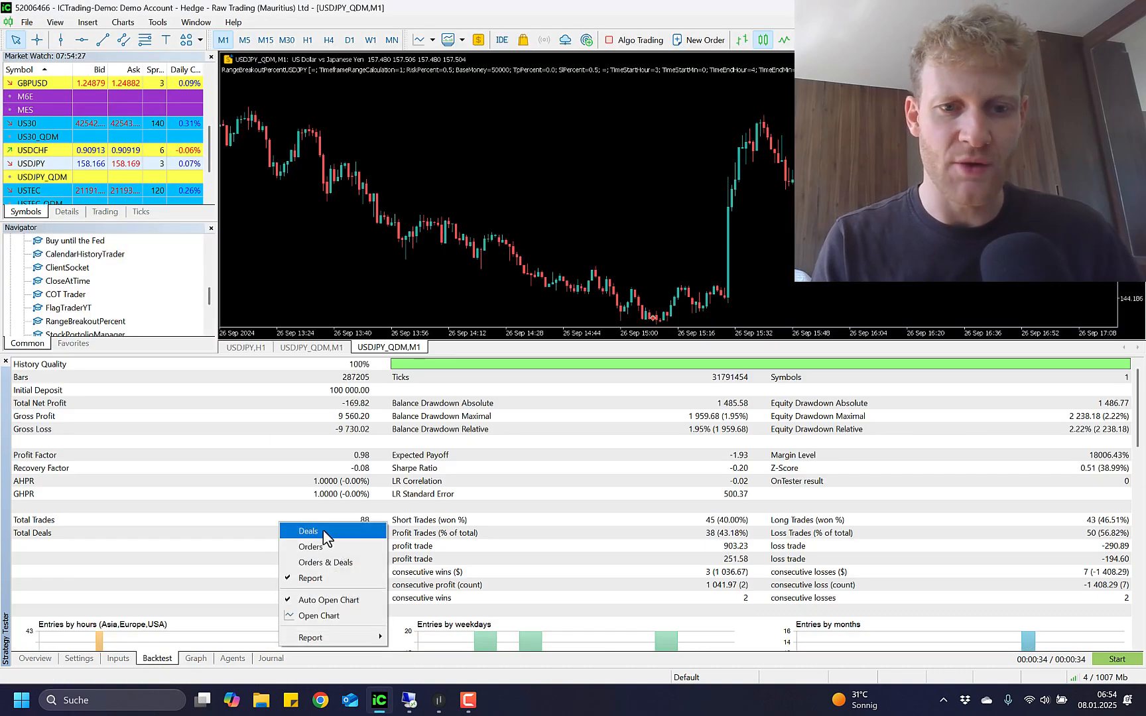
Show the live MT5 terminal with multi-symbol charts and three open positions
click(307, 530)
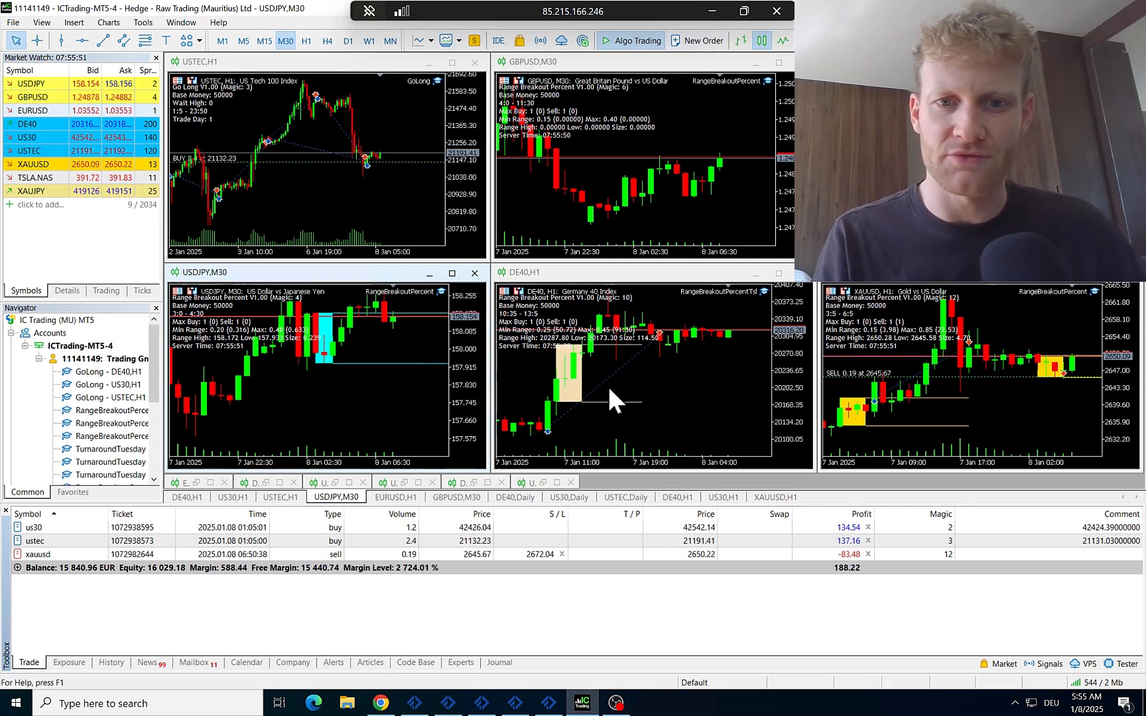
mouse_move(687, 409)
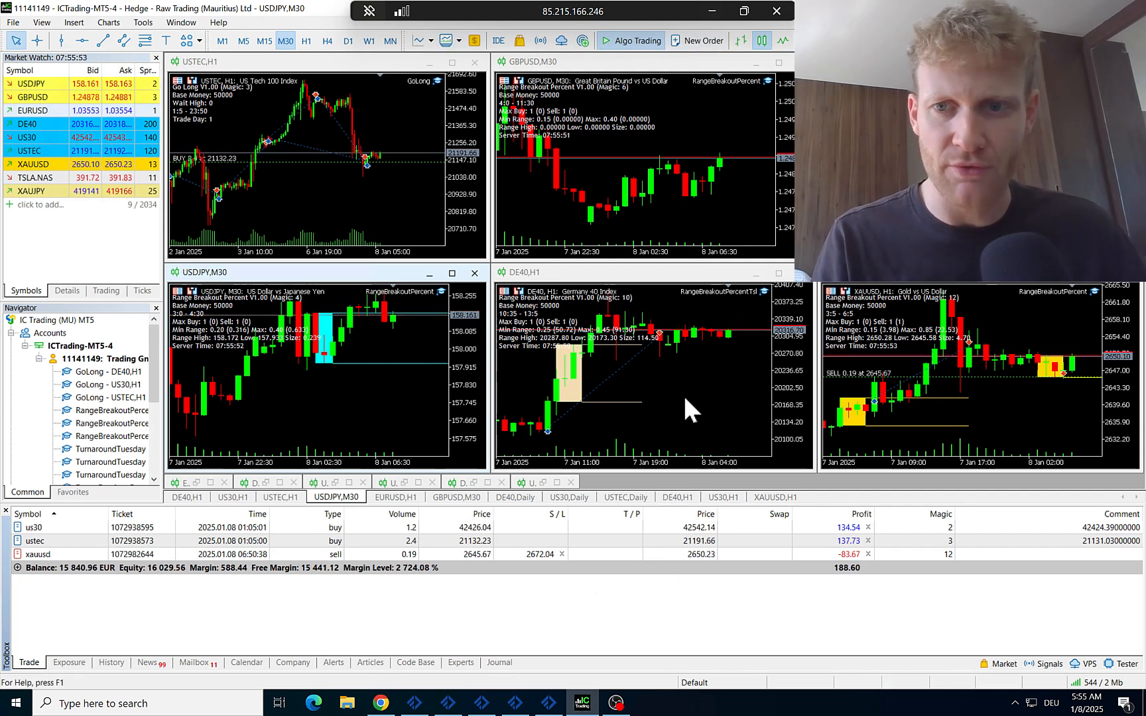